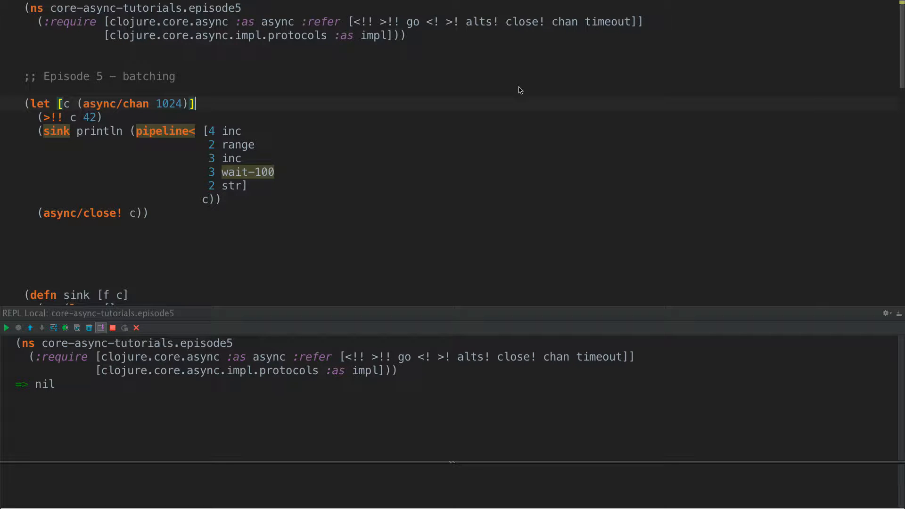
pyautogui.moveTo(422, 163)
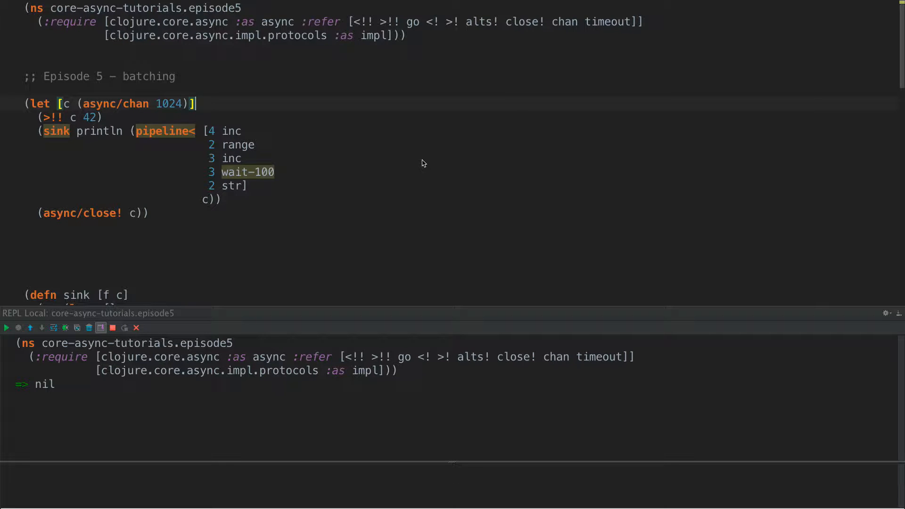
pyautogui.moveTo(266, 74)
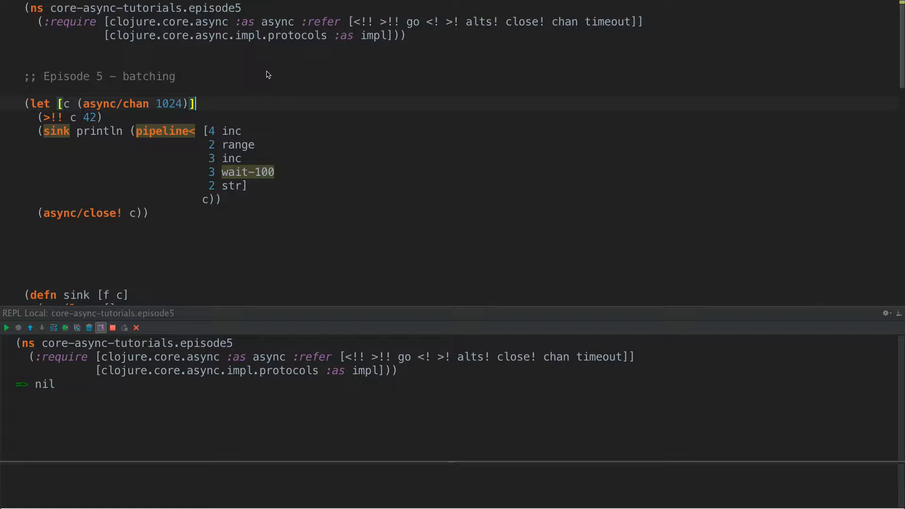
# - Highlight the inc stage in the pipeline< example, then clear the selection below the let block
pyautogui.doubleClick(148, 76)
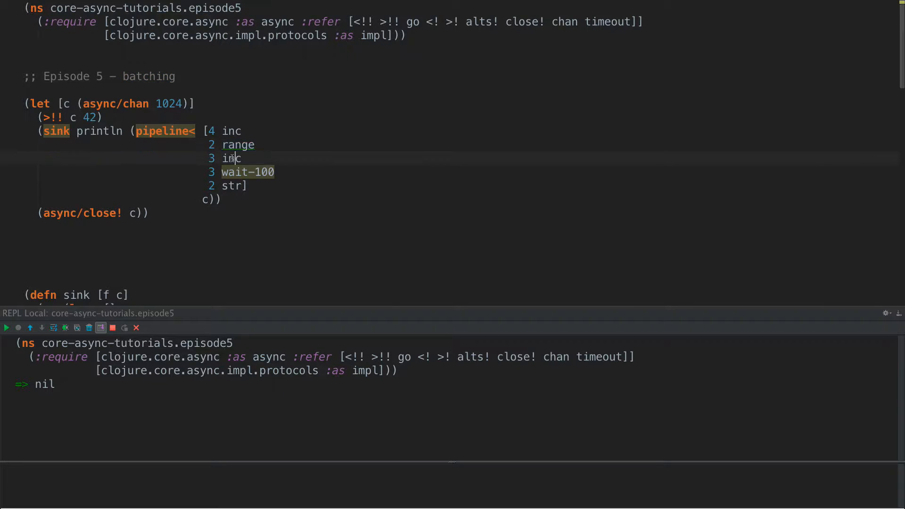
pyautogui.doubleClick(231, 158)
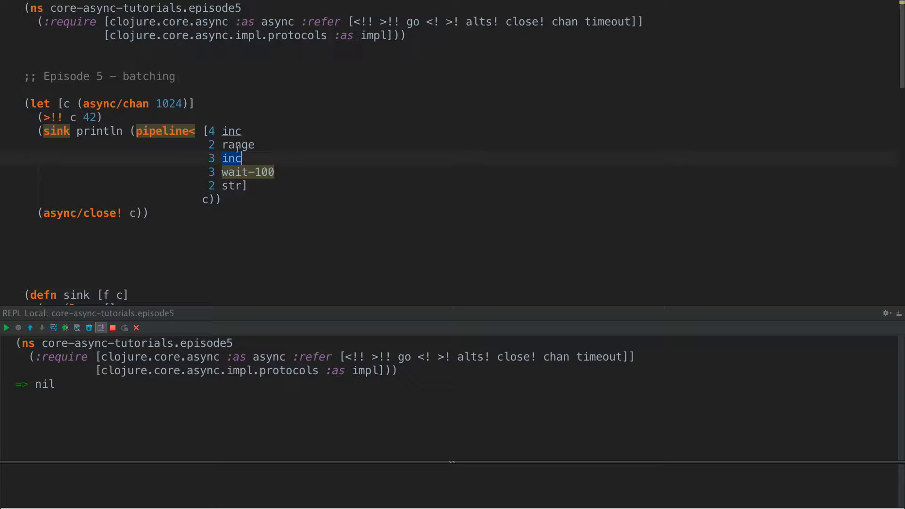
pyautogui.click(231, 199)
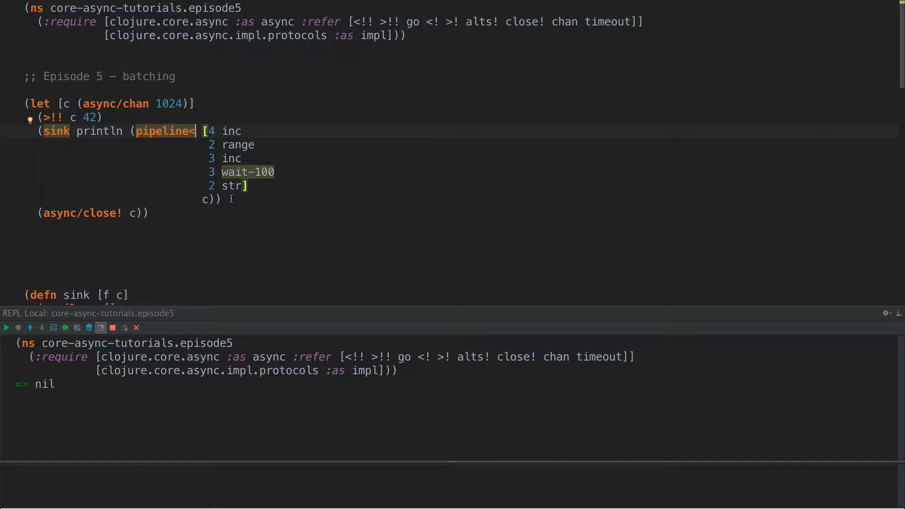
pyautogui.moveTo(228, 171)
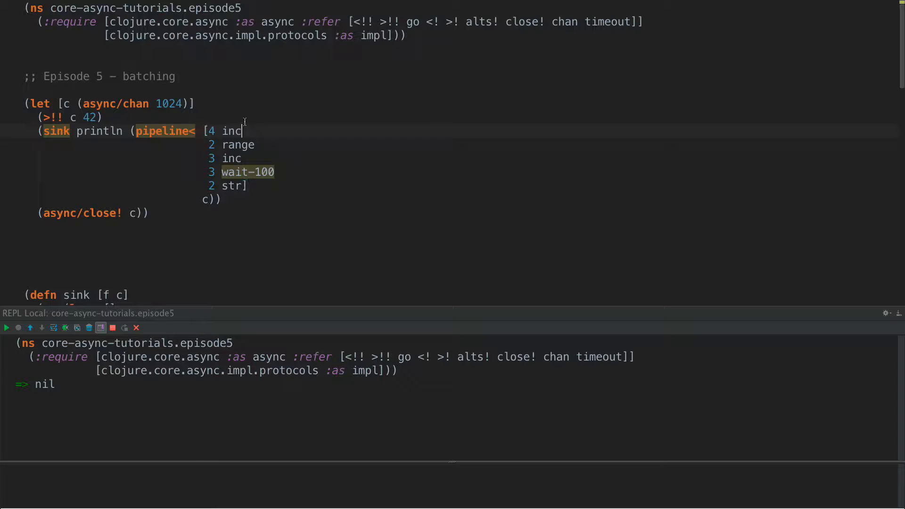
pyautogui.moveTo(232, 158)
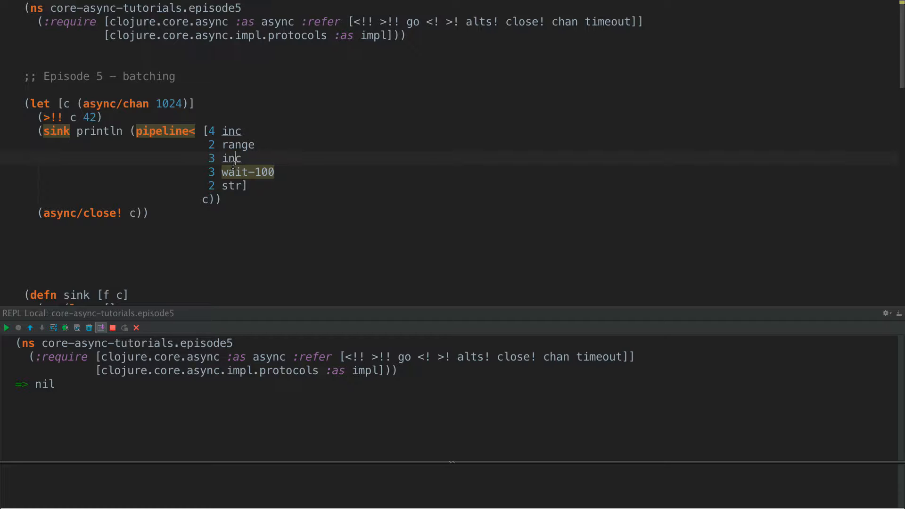
pyautogui.moveTo(277, 218)
pyautogui.write('(de')
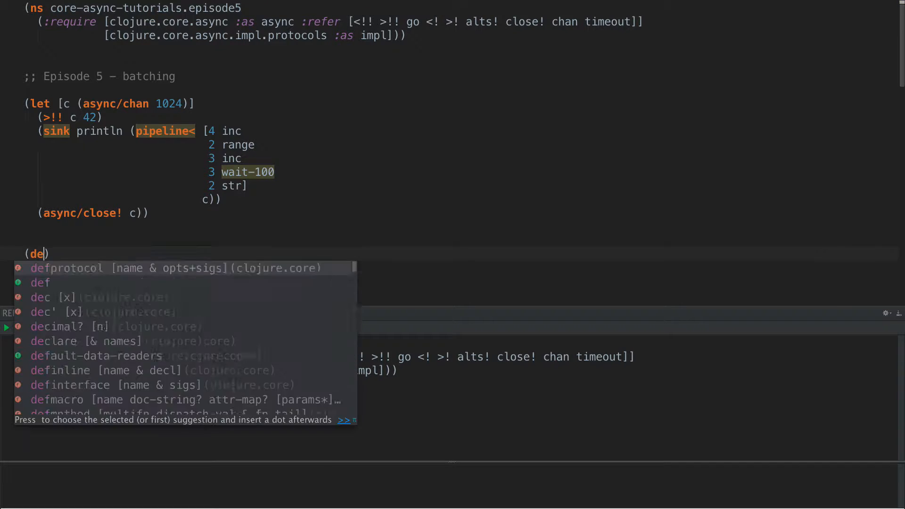
# - Write (defrecord Patch [in proc out]) below the pipeline< example
pyautogui.write('r')
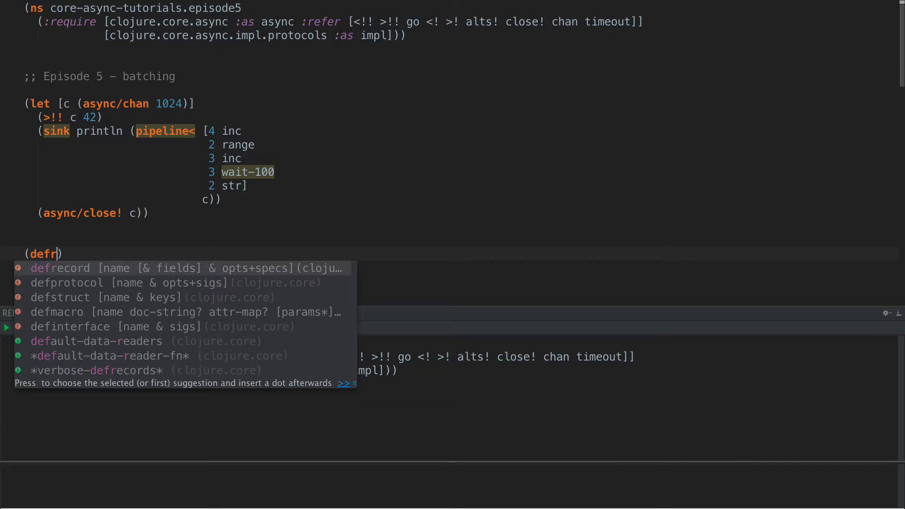
pyautogui.write('ecor Patch')
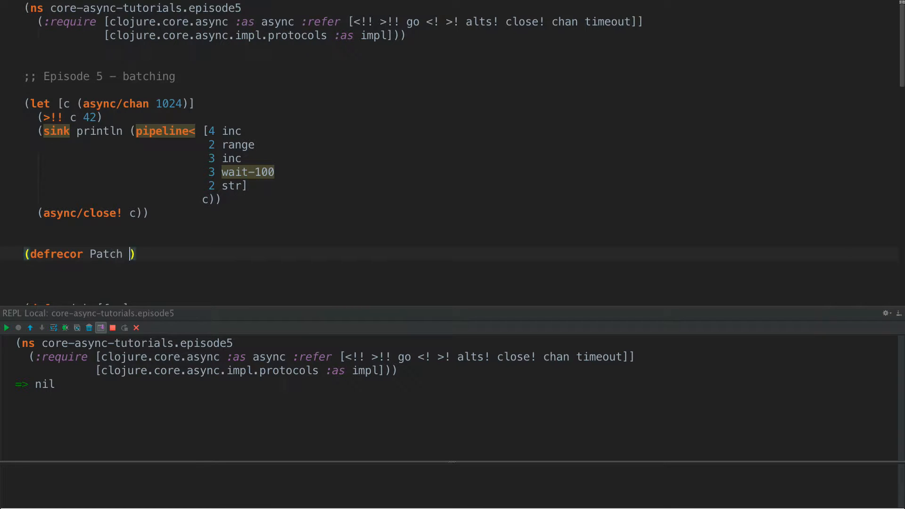
pyautogui.write('[]')
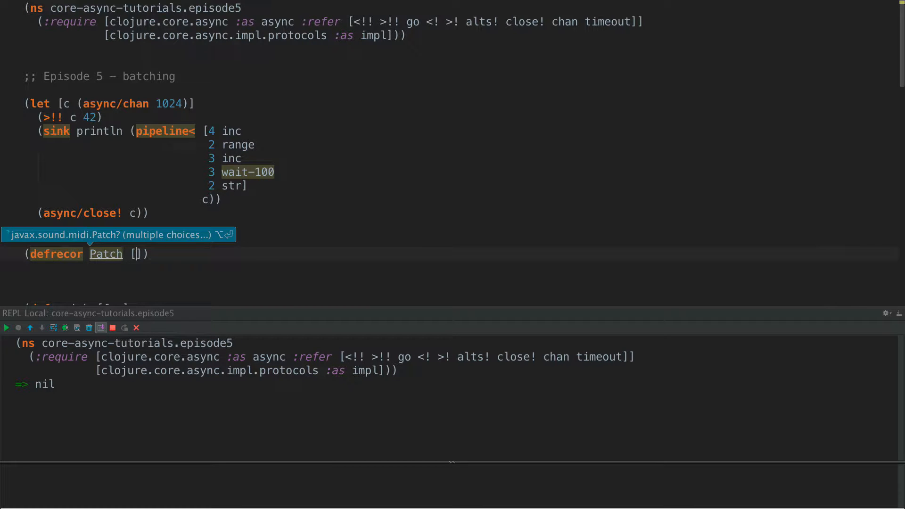
pyautogui.write('in proc out')
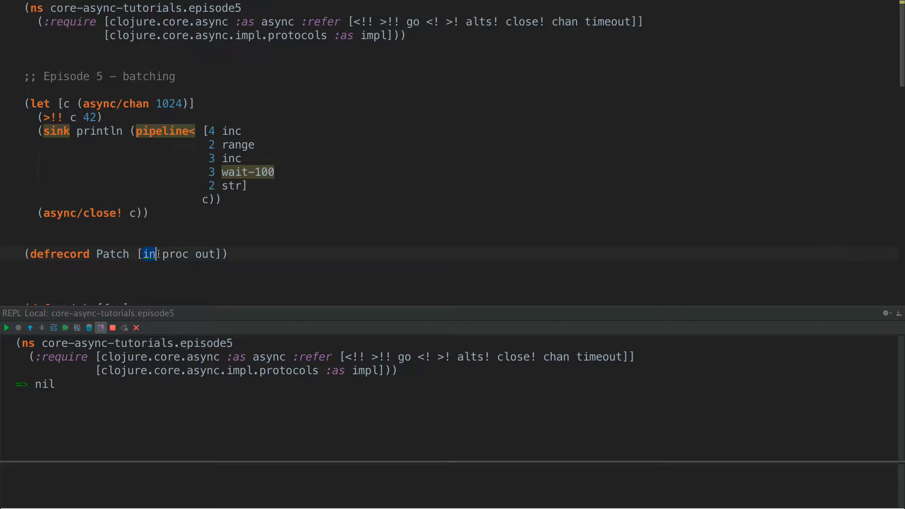
# - Highlight the proc and out fields of Patch and the inc stage to discuss them
pyautogui.doubleClick(176, 254)
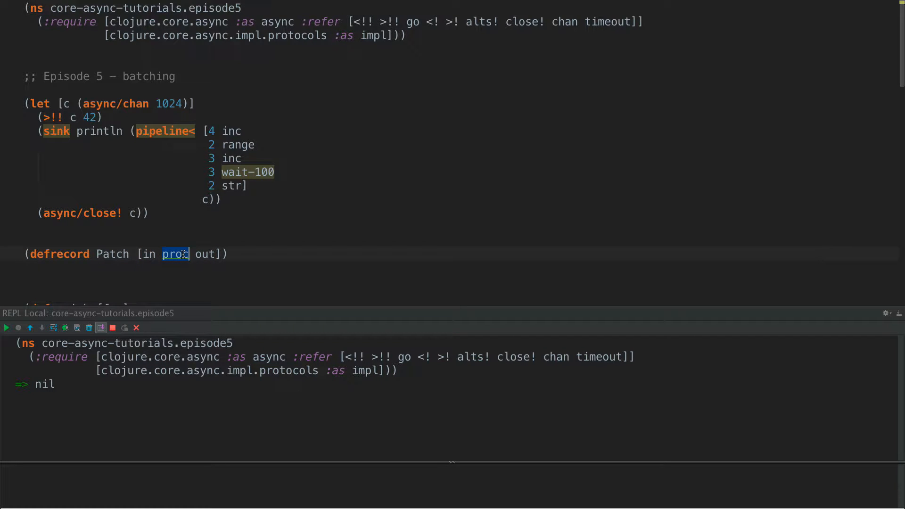
pyautogui.click(216, 254)
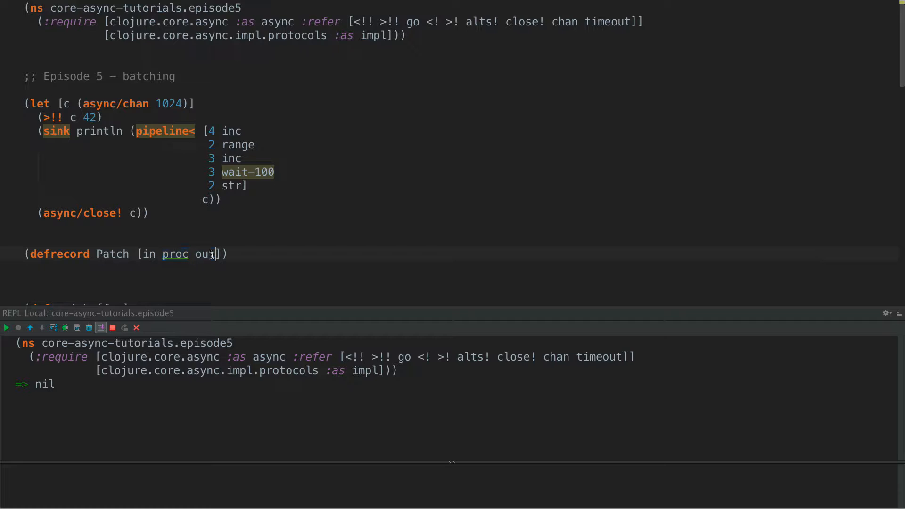
pyautogui.doubleClick(205, 254)
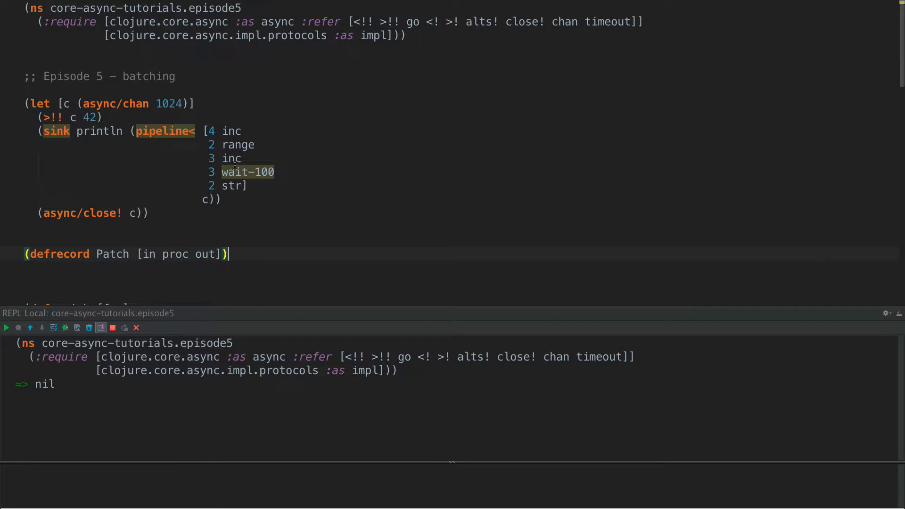
pyautogui.doubleClick(230, 158)
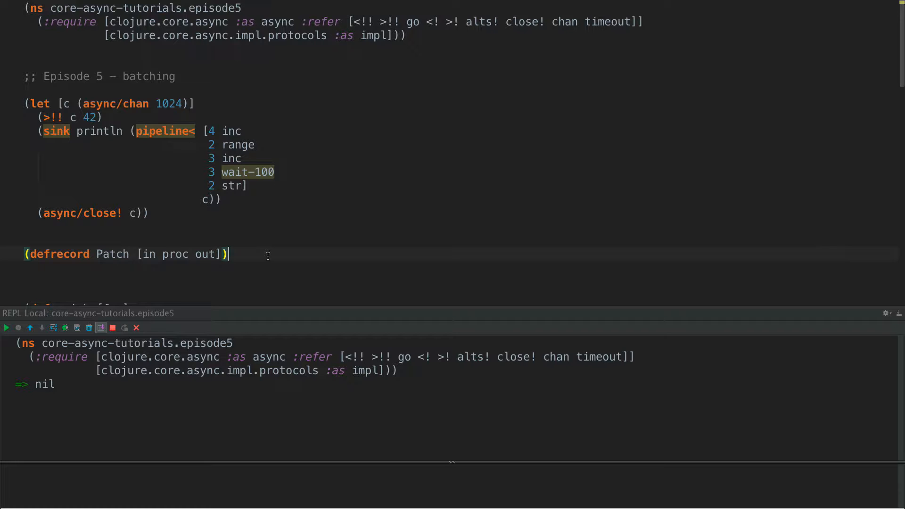
# - Start (defn batcher [ms]) with a let binding inner and in to (chan 1)
pyautogui.write('(defn batcher [ms')
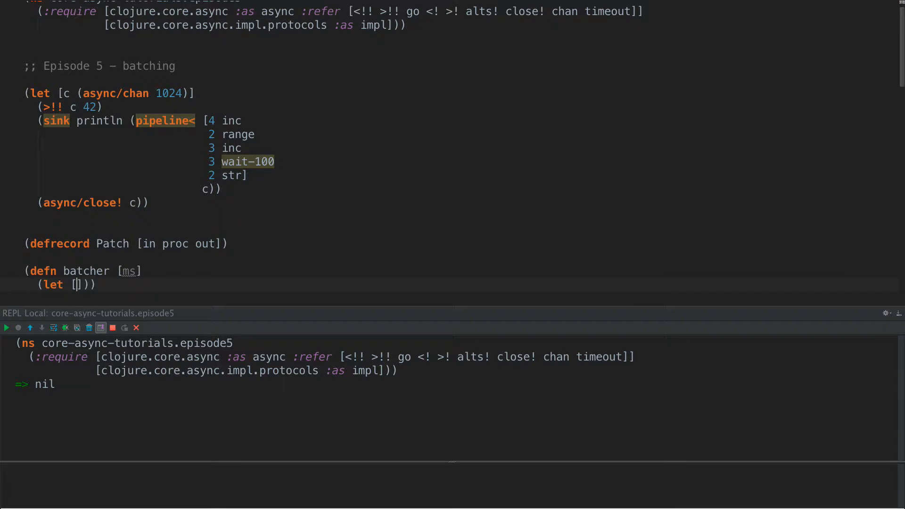
pyautogui.write('inner')
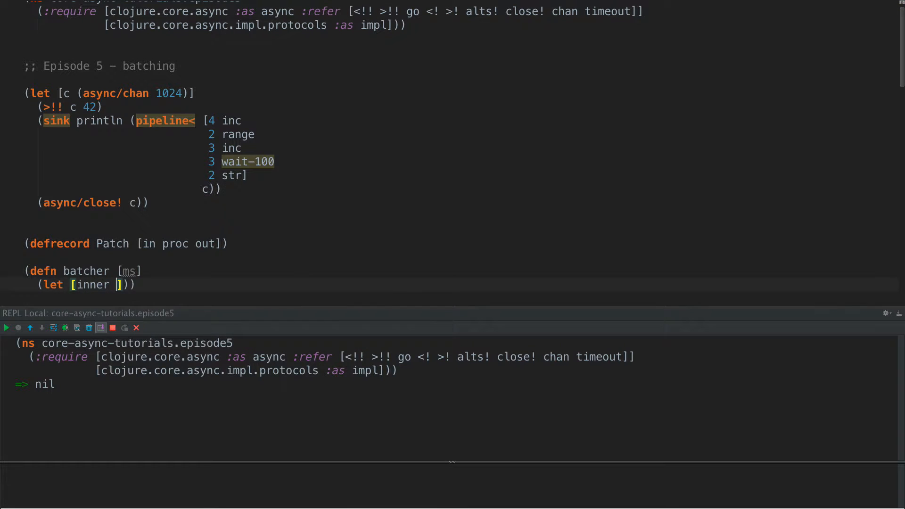
pyautogui.write('(chan 1)')
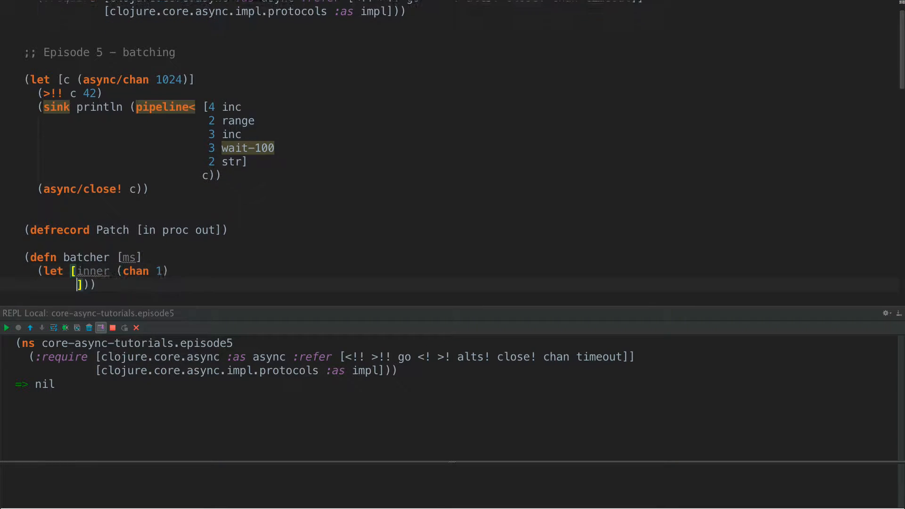
pyautogui.write('in (chan 1')
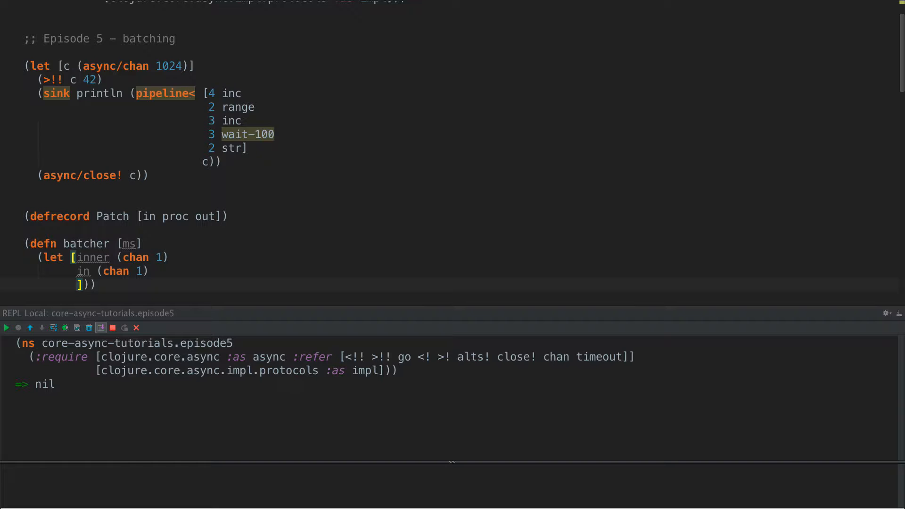
# - Bind proc to a go loop whose first binding is t (timeout ms)
pyautogui.write('proc (go')
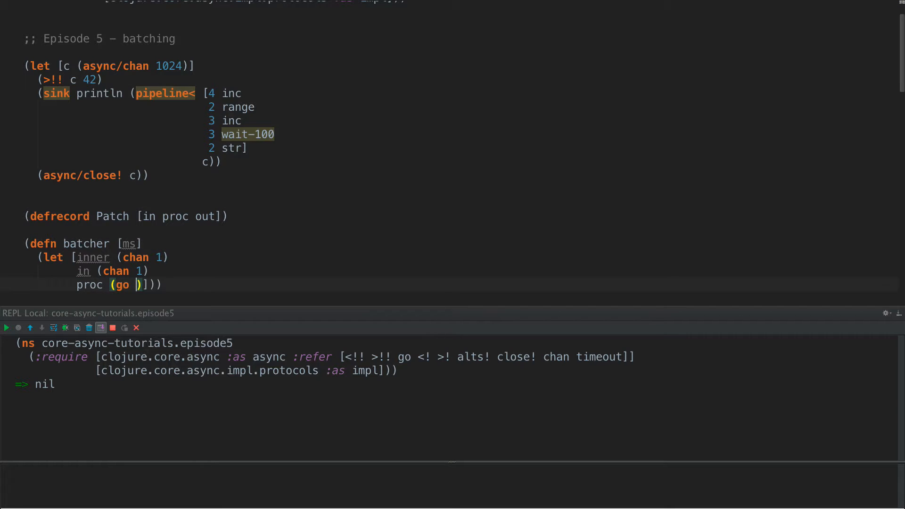
pyautogui.write('()')
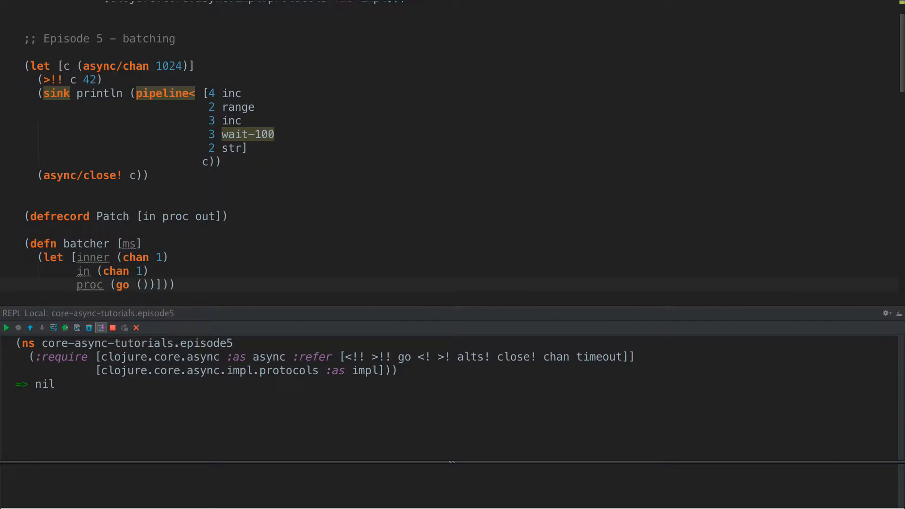
pyautogui.write('loop [t (')
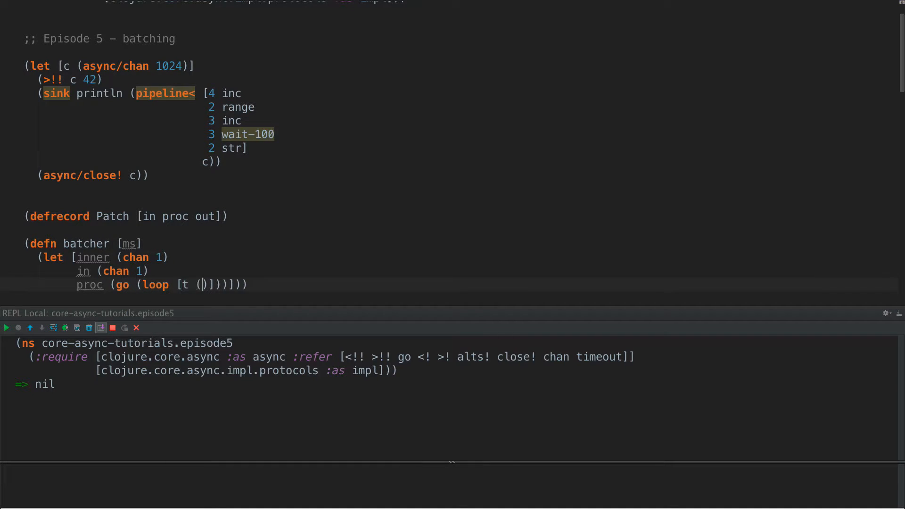
pyautogui.write('timeout ms')
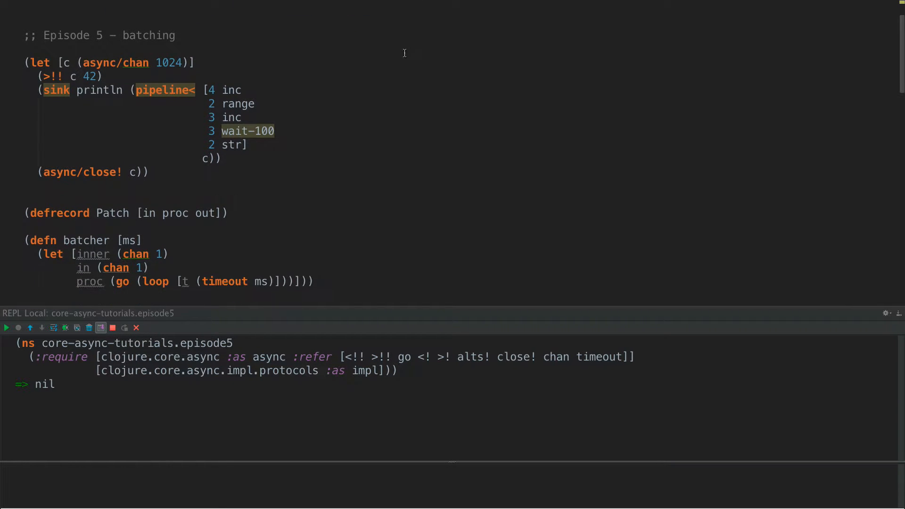
# - Inside the loop, bind [v c] from (alts! [t in])
pyautogui.scroll(3)
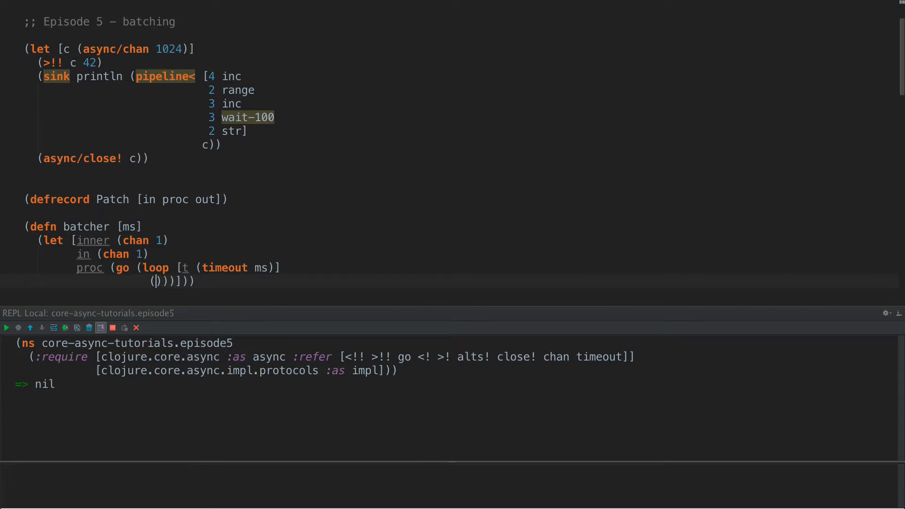
pyautogui.write('(let [[v')
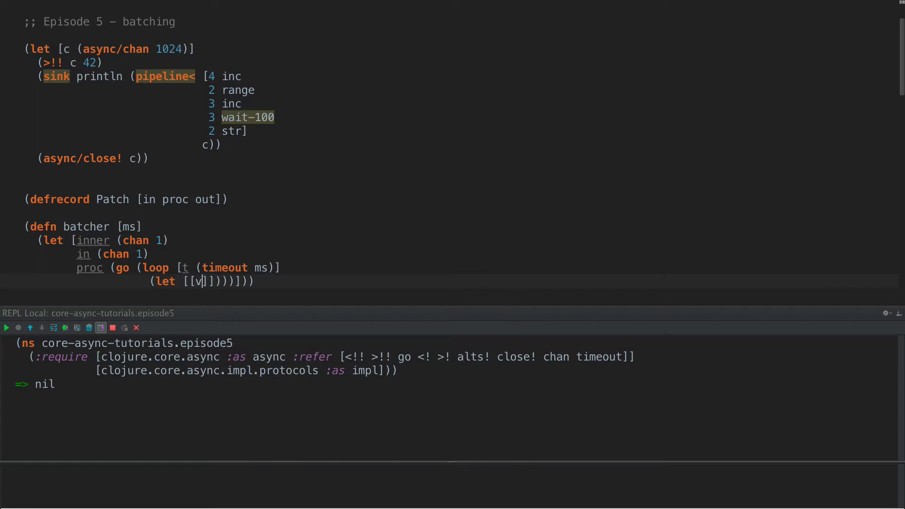
pyautogui.write('c] (la')
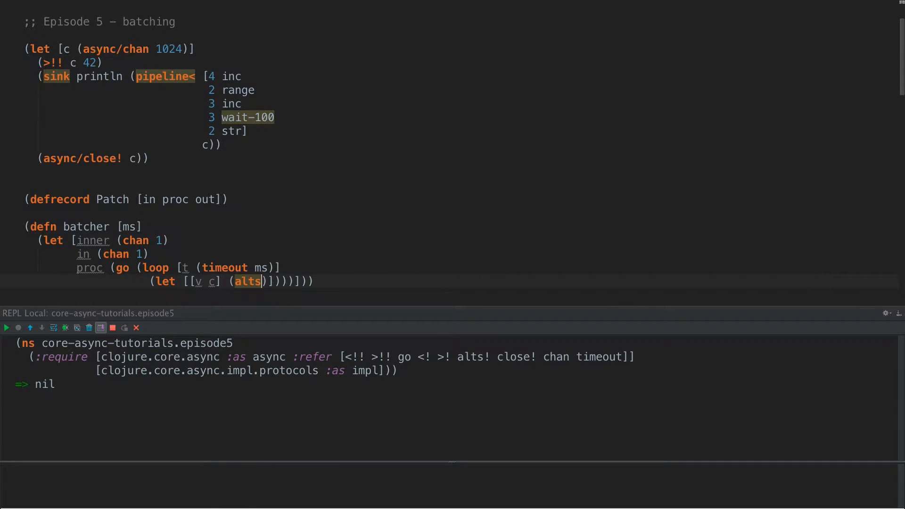
pyautogui.write('! []')
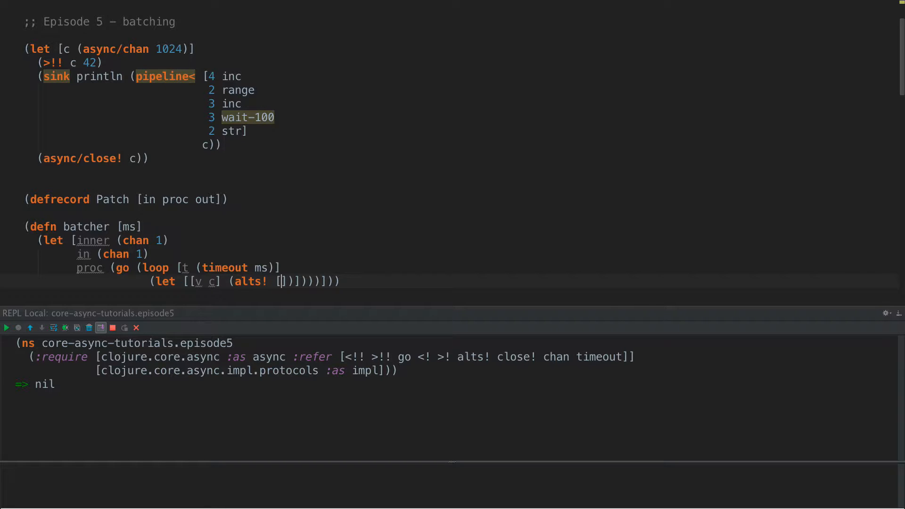
pyautogui.write('t in')
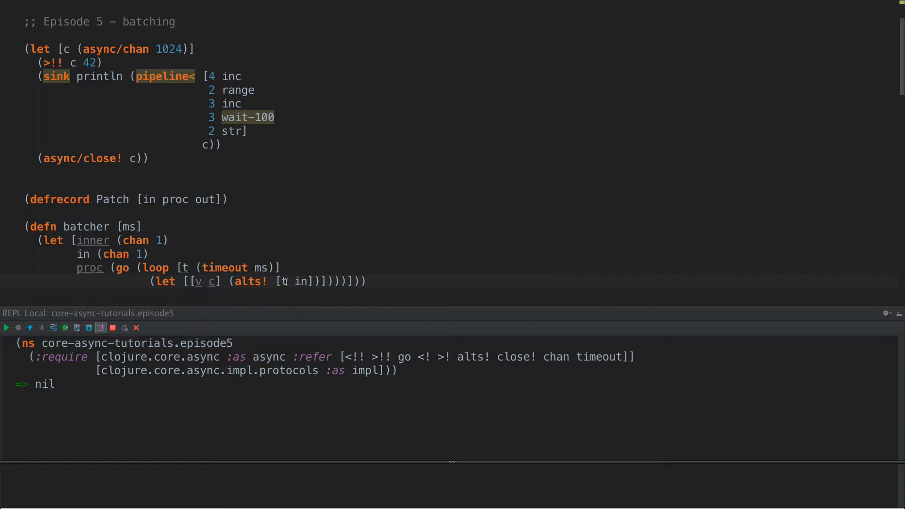
pyautogui.moveTo(282, 282)
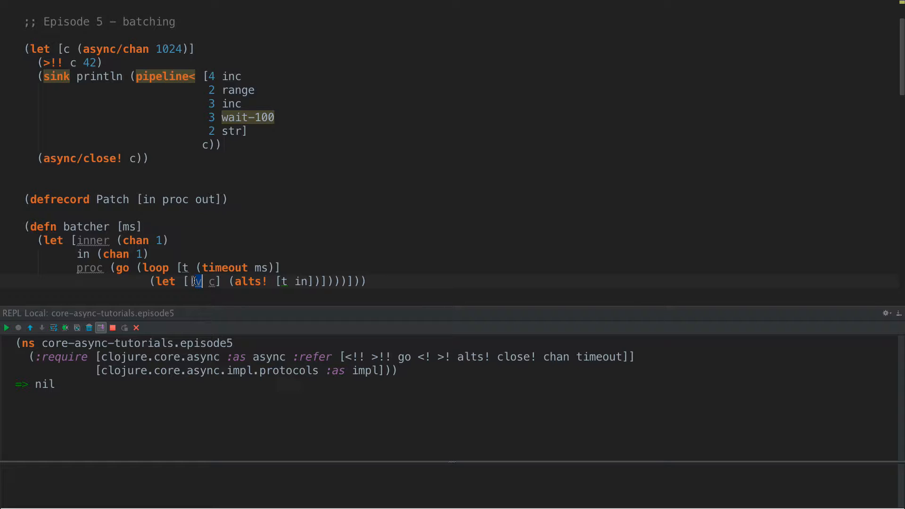
# - Dispatch with condp identical? c: on timeout put ::split on inner and recur with a new timeout
pyautogui.write('[')
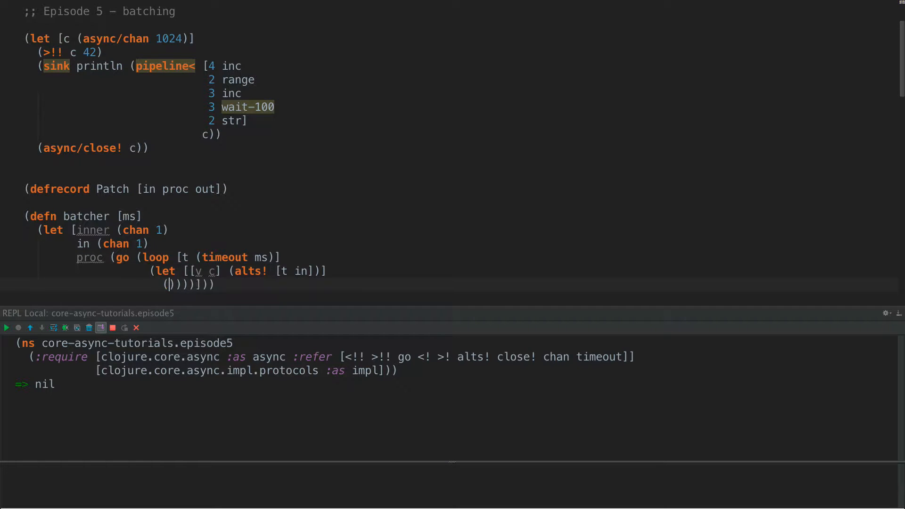
pyautogui.write('condp identical?')
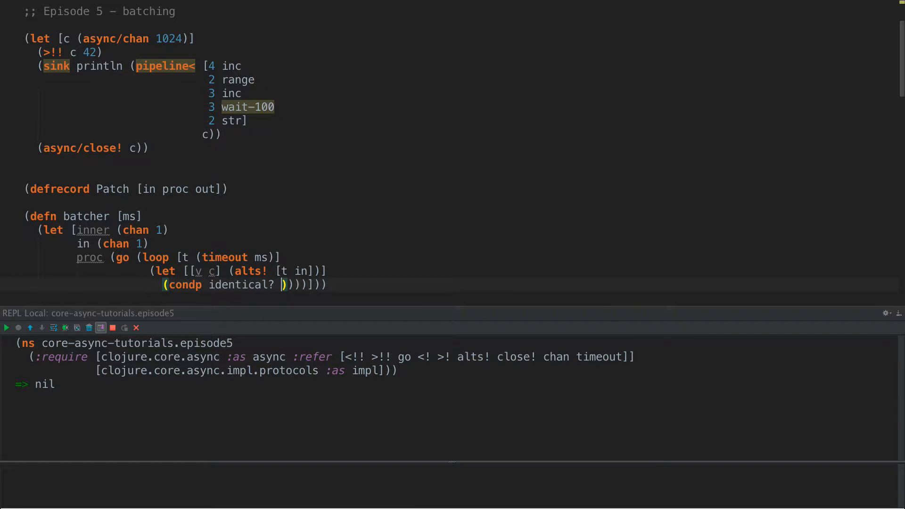
pyautogui.write('c')
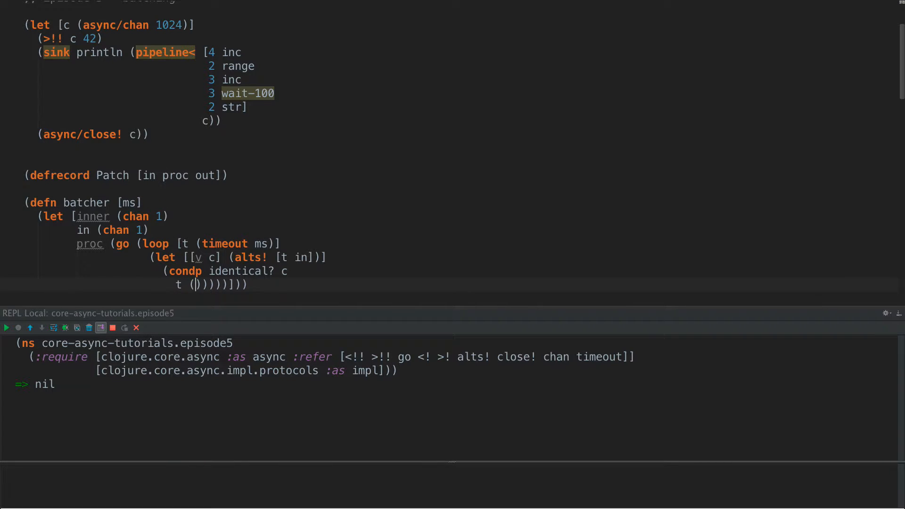
pyautogui.write('do (')
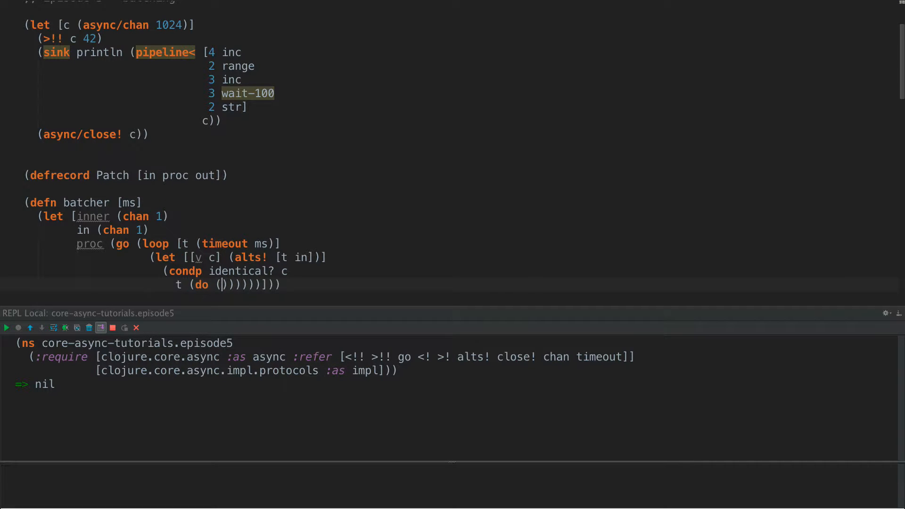
pyautogui.write('>! inner ::')
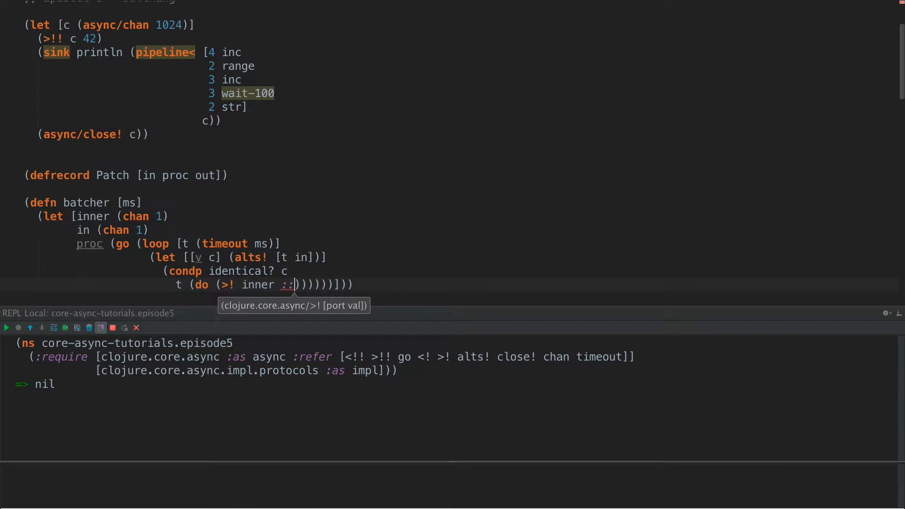
pyautogui.write('split')
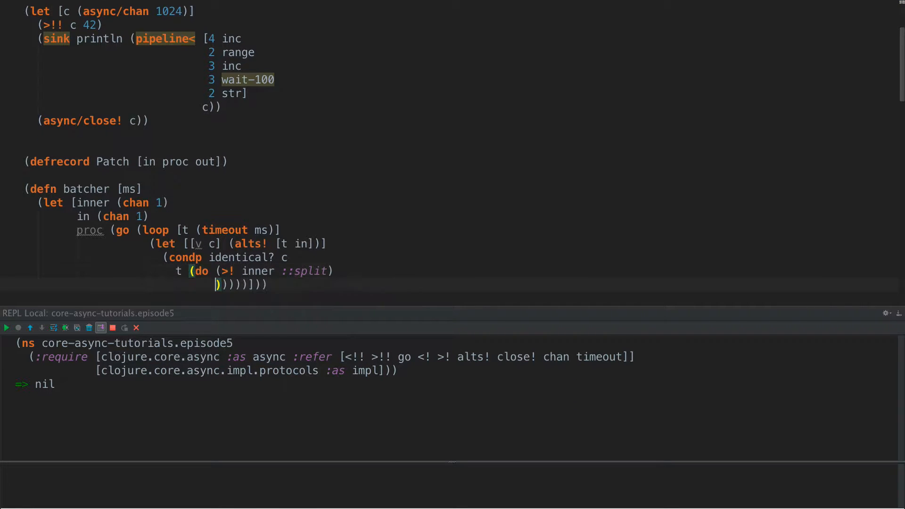
pyautogui.write('(recur (')
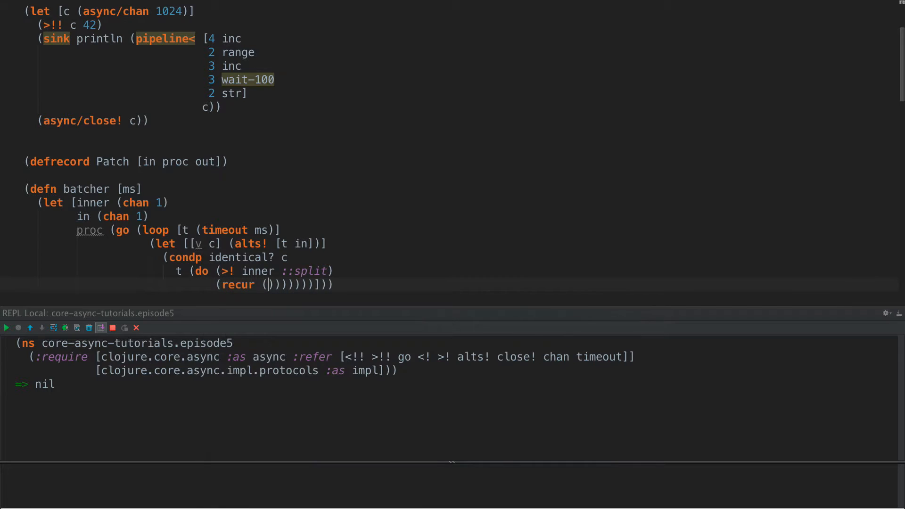
pyautogui.write('timeout ms')
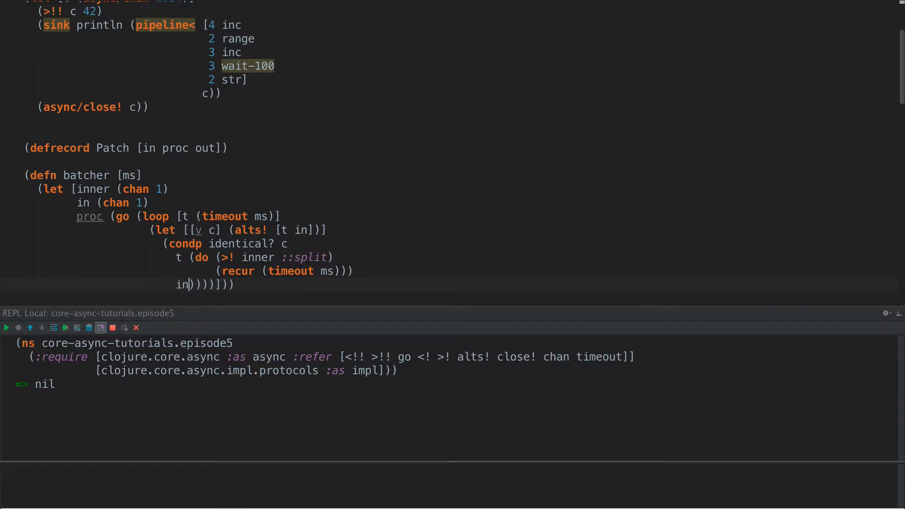
# - On the in branch forward v to inner and recur with t, otherwise close! inner when v is nil
pyautogui.write('(if-not (nil? v')
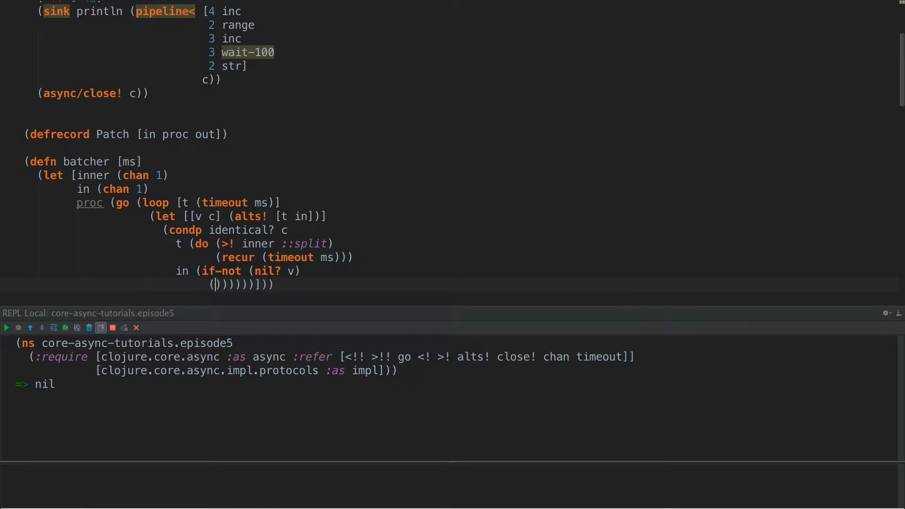
pyautogui.write('do (>')
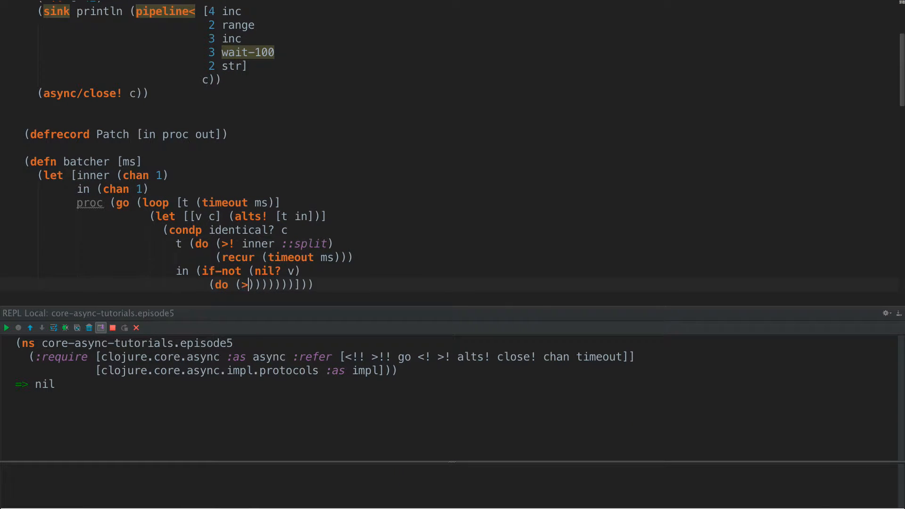
pyautogui.write('inner v')
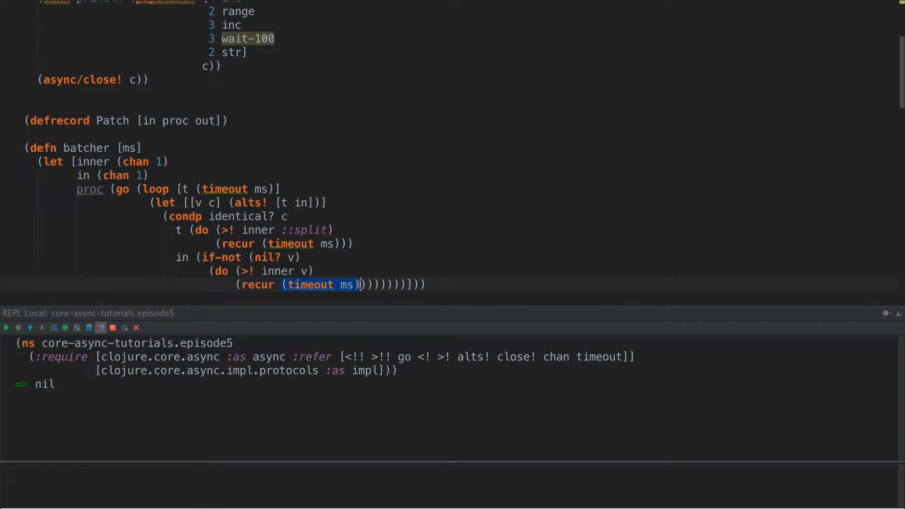
pyautogui.write('t')
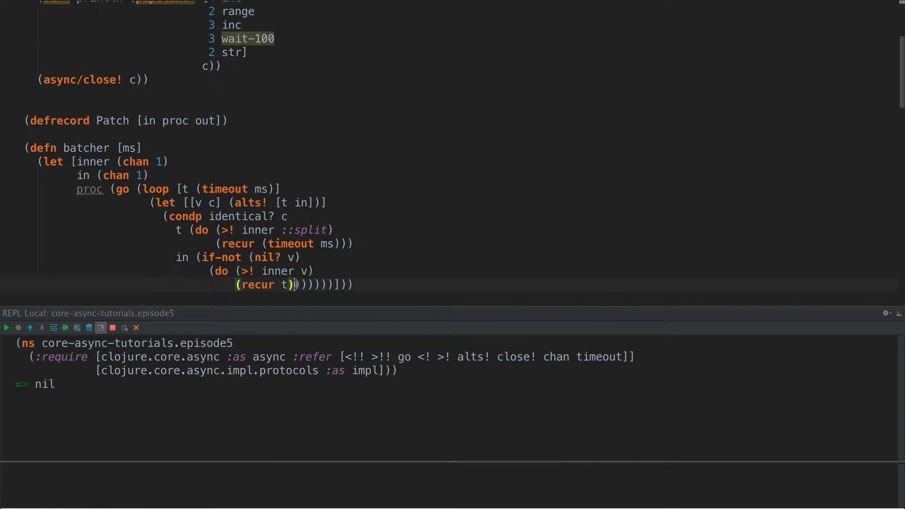
pyautogui.press('Backspace')
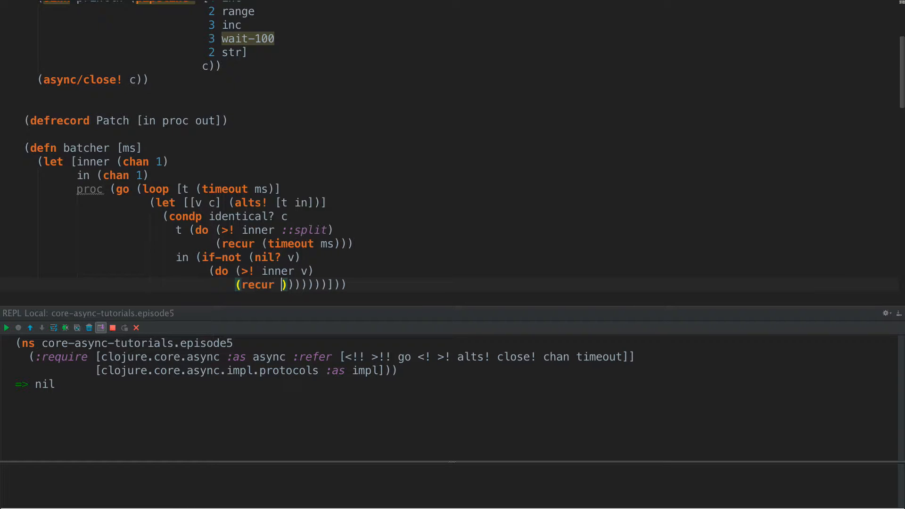
pyautogui.write('(timeout ms')
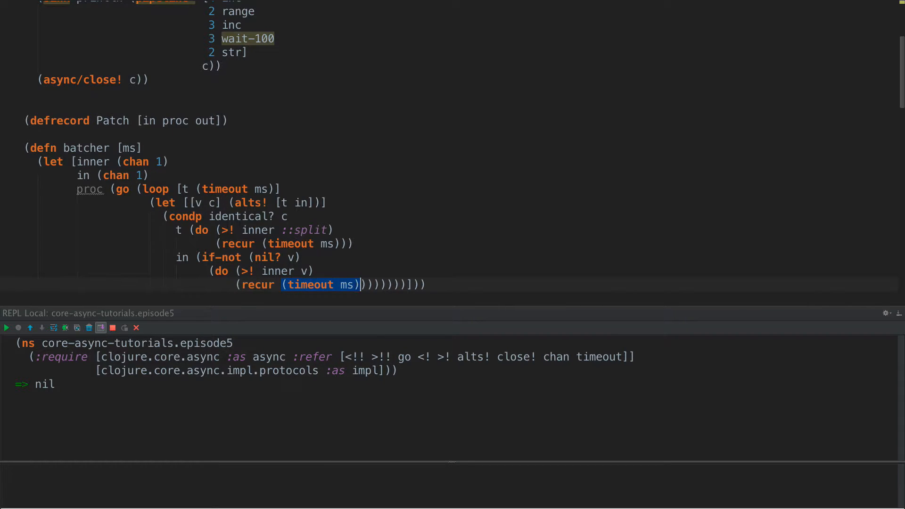
pyautogui.write('t')
pyautogui.write('(close! inner)))))')
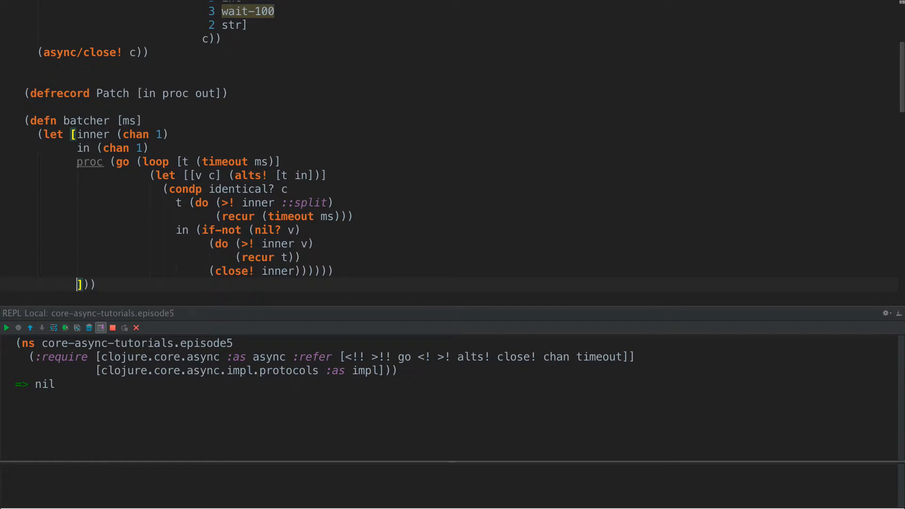
# - Bind out by threading inner through async partition-by with (partial identical? ::split)
pyautogui.write('out (->>')
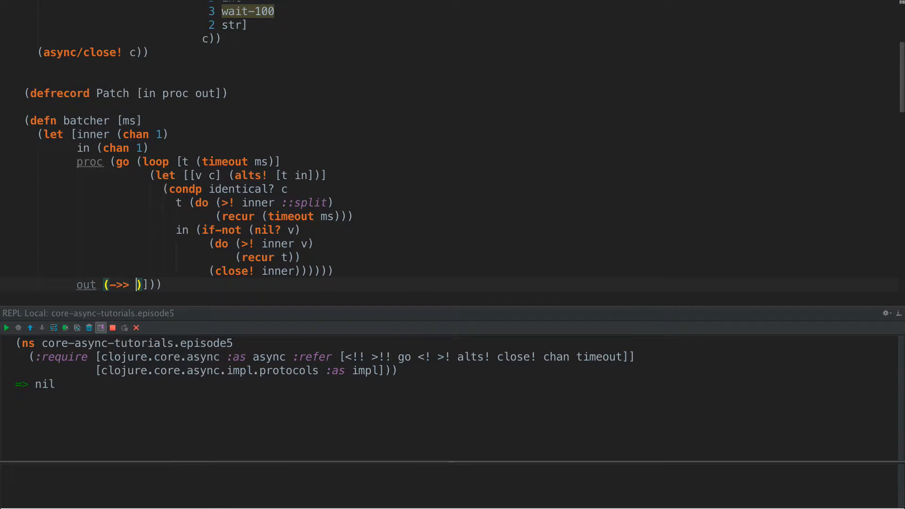
pyautogui.write('async/ap')
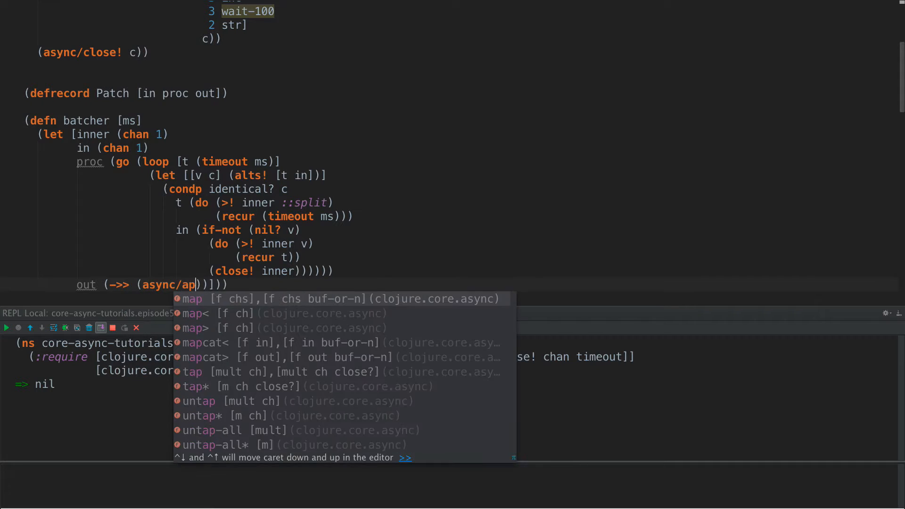
pyautogui.write('partition-b')
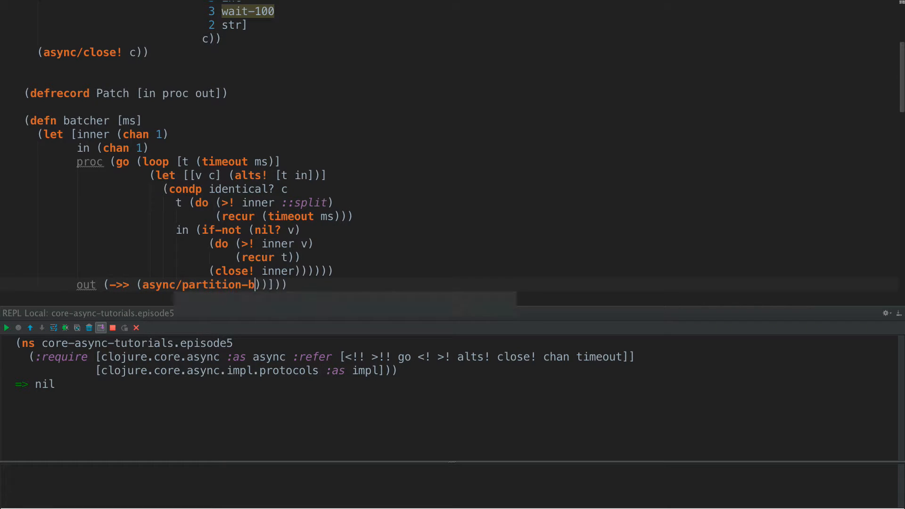
pyautogui.write('y (partial identical?')
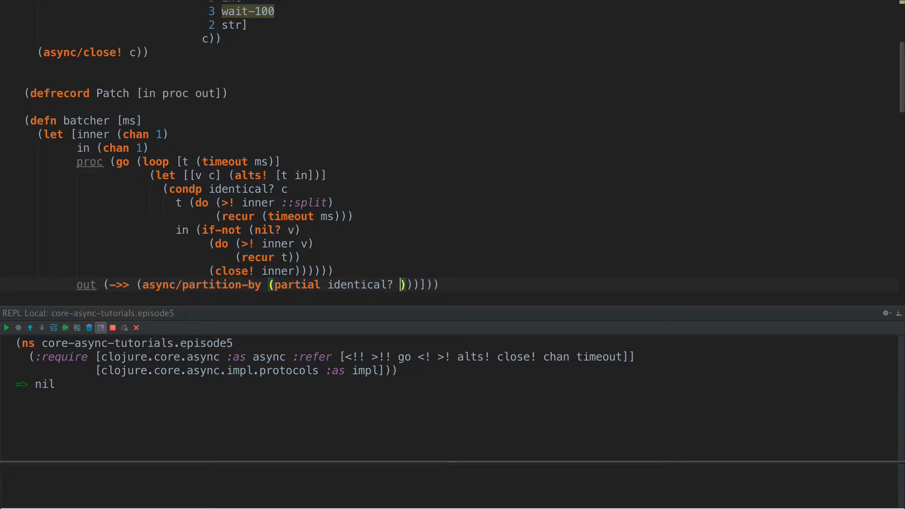
pyautogui.write('::spli')
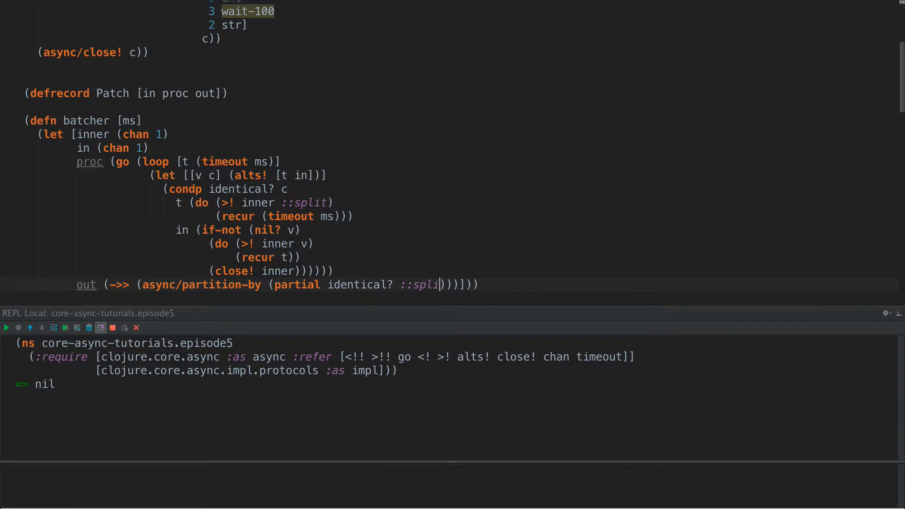
pyautogui.write('t')
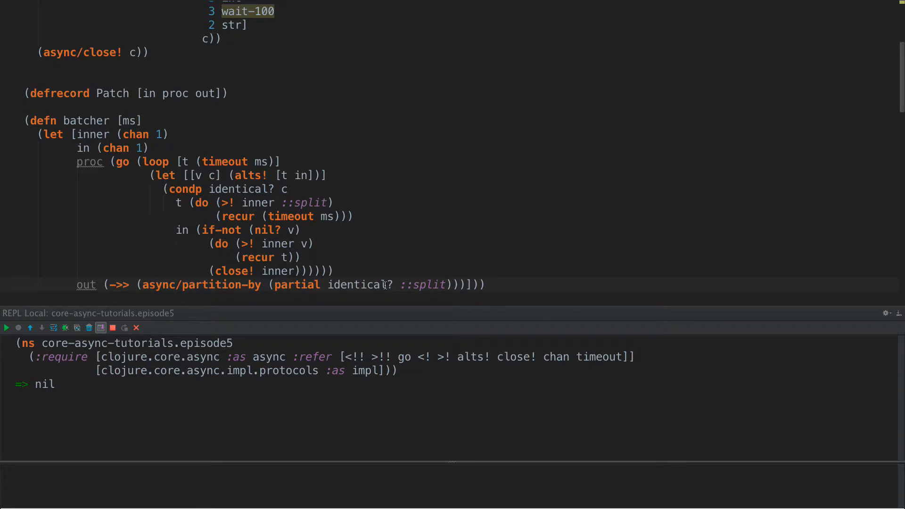
pyautogui.doubleClick(427, 284)
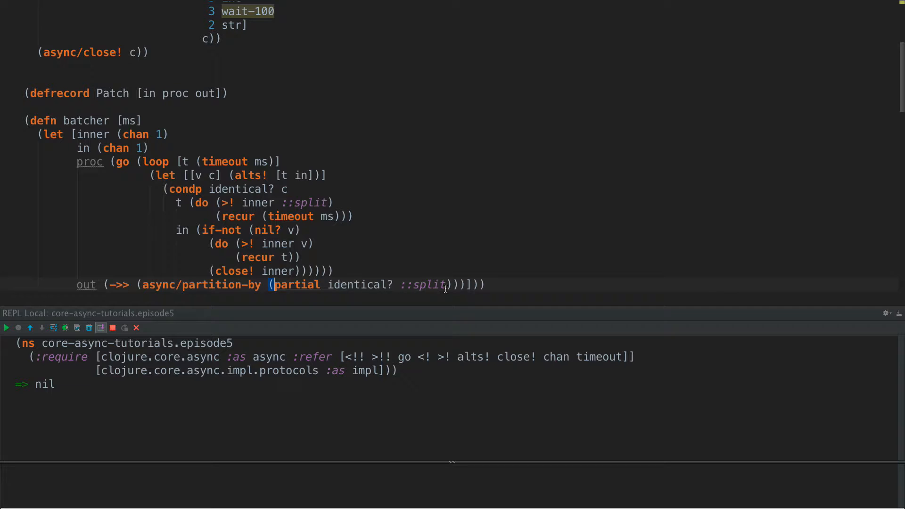
pyautogui.moveTo(433, 287)
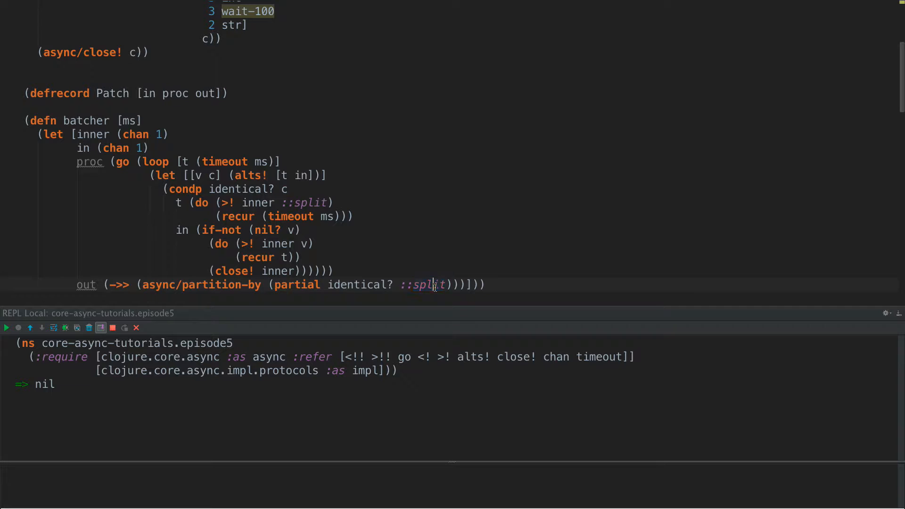
pyautogui.doubleClick(429, 284)
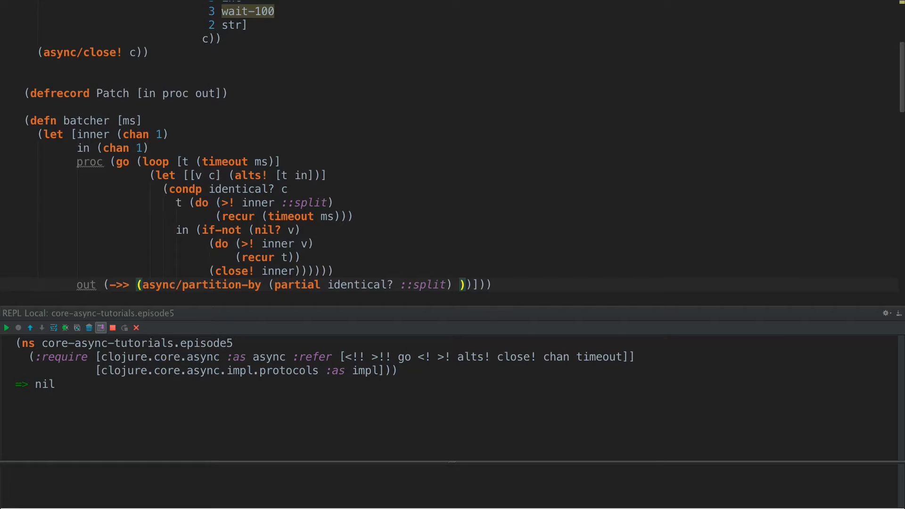
pyautogui.write('inner')
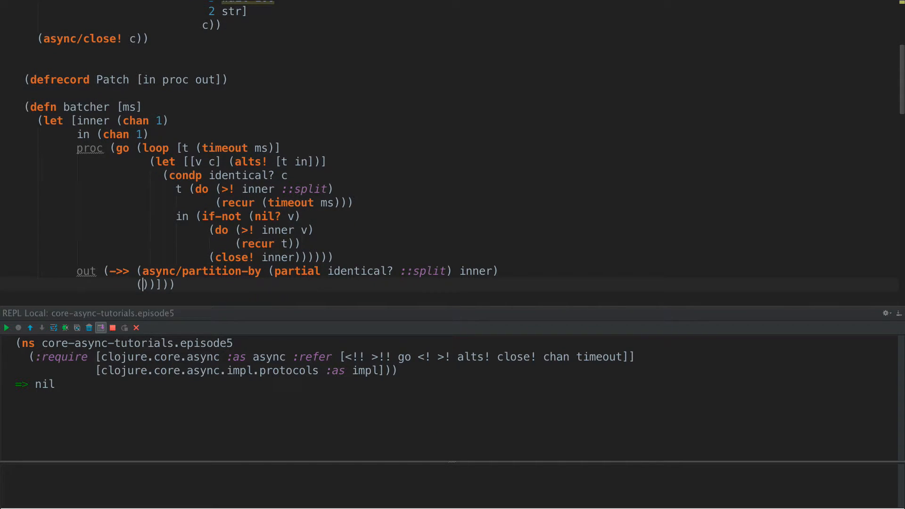
# - Add (async/remove< (comp (partial identical? ::split) first)) to drop the split partitions
pyautogui.write('async')
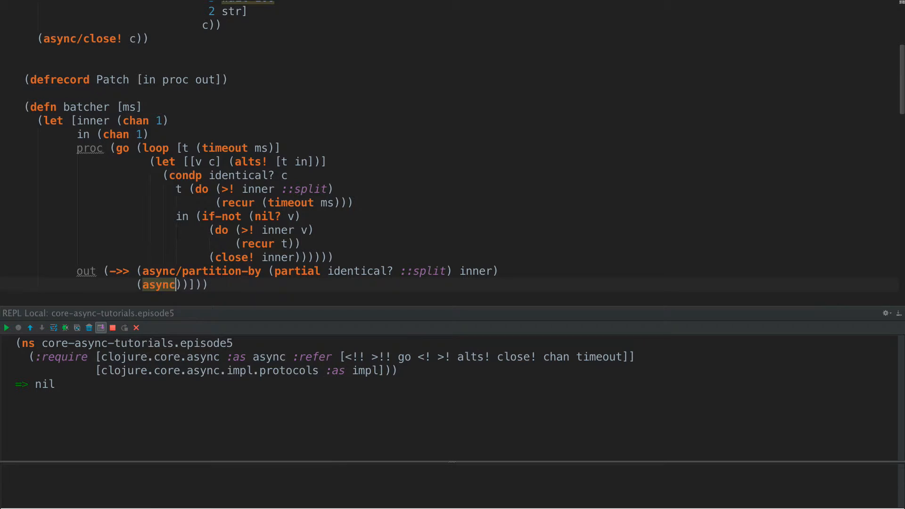
pyautogui.write('/remove<')
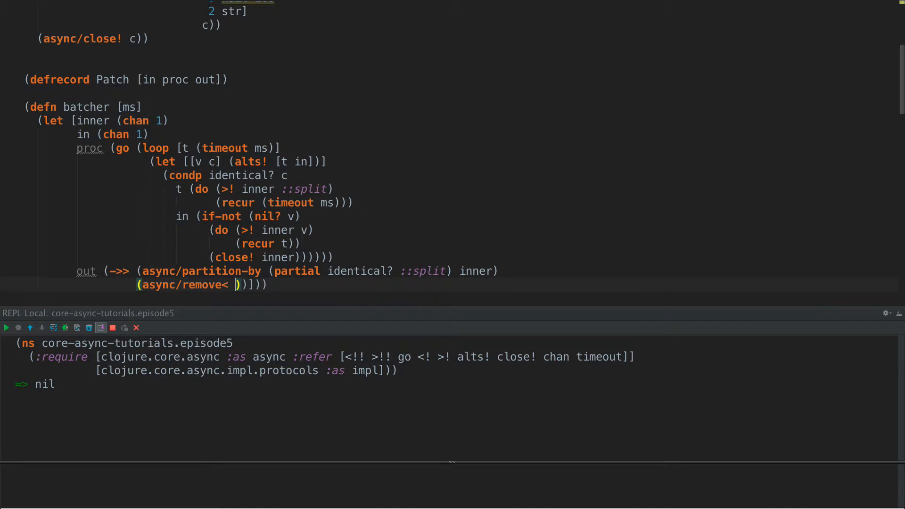
pyautogui.write('(comp (partial identical?')
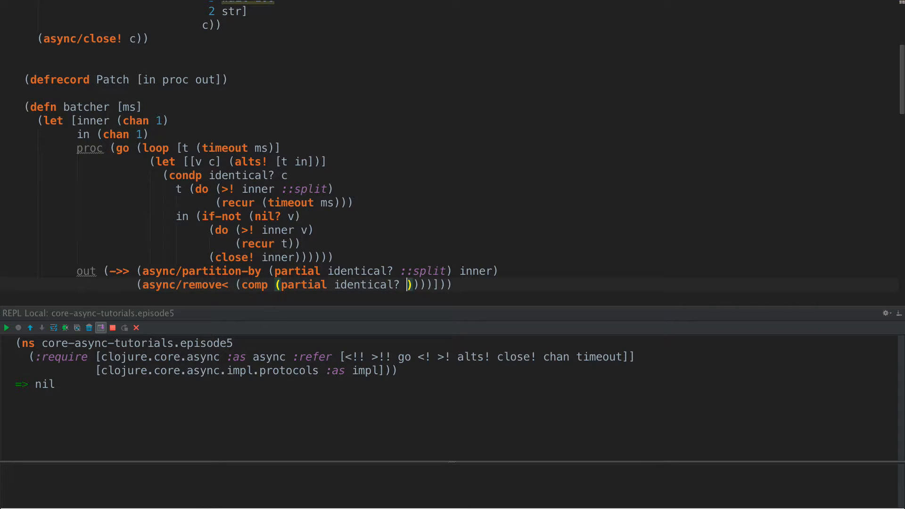
pyautogui.write('::split) first')
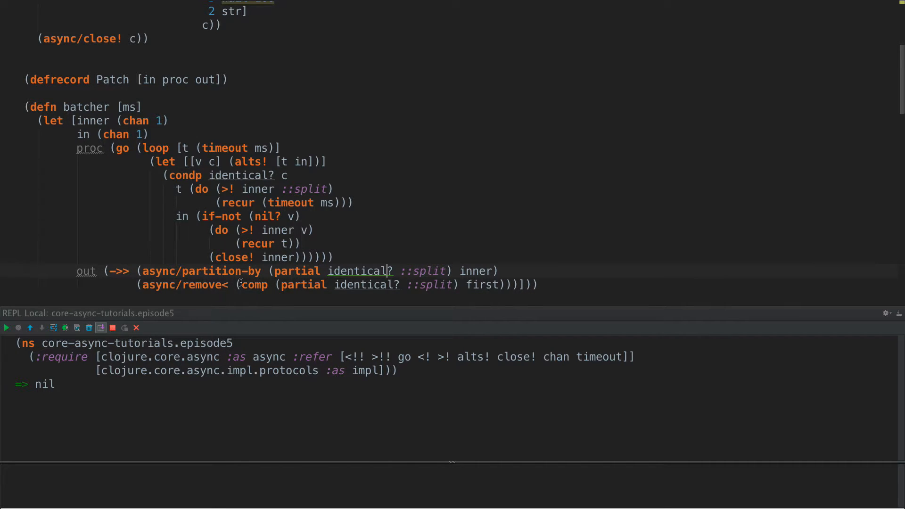
pyautogui.doubleClick(429, 284)
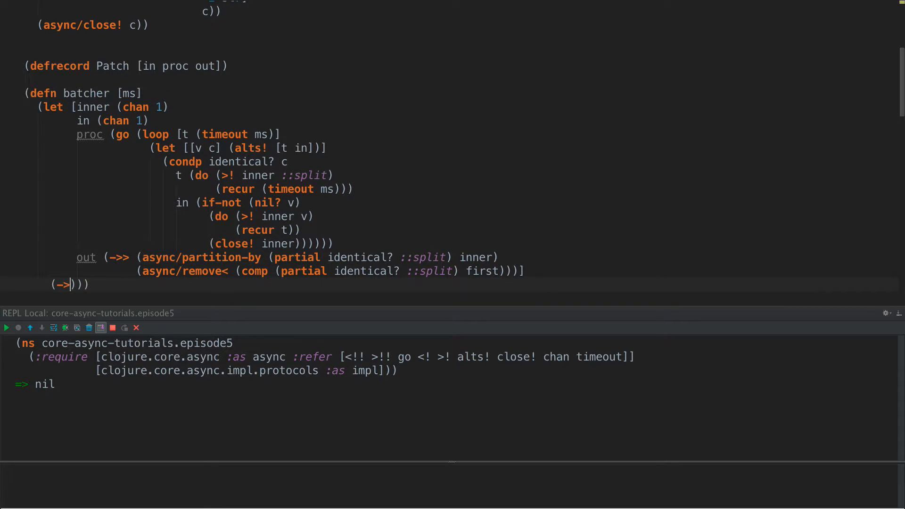
# - Return (->Patch in proc out) from batcher and load the definition into the REPL
pyautogui.write('Patch in')
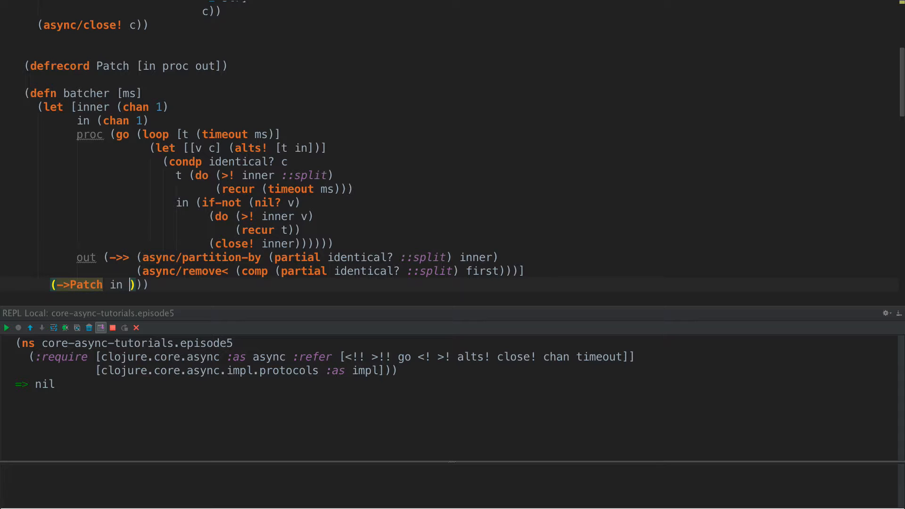
pyautogui.write('proc o')
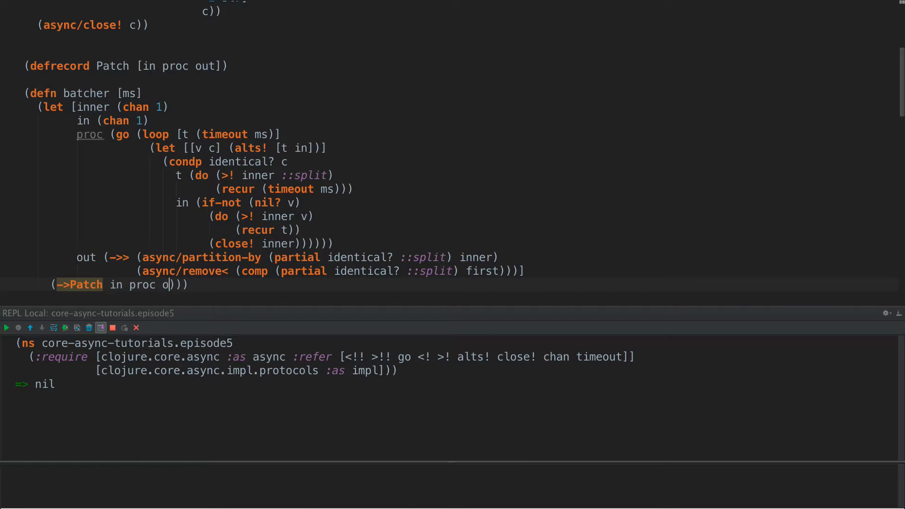
pyautogui.write('ut')
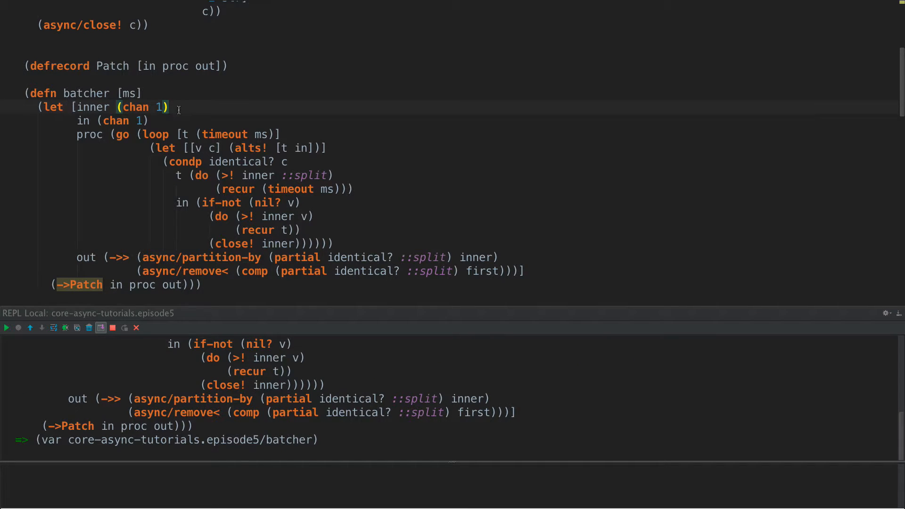
pyautogui.scroll(3)
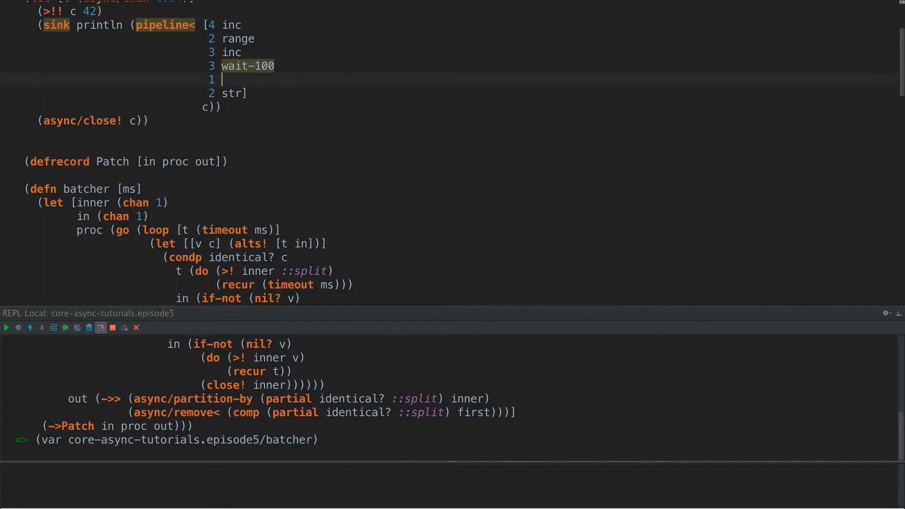
# - Insert a (batcher 10) stage with parallelism 1 before str in the pipeline< vector
pyautogui.write('batcher 10)')
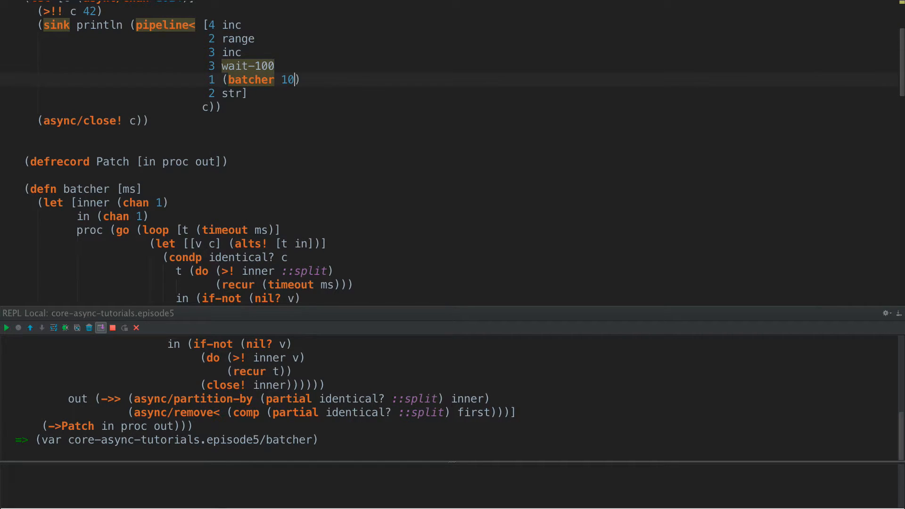
pyautogui.click(246, 94)
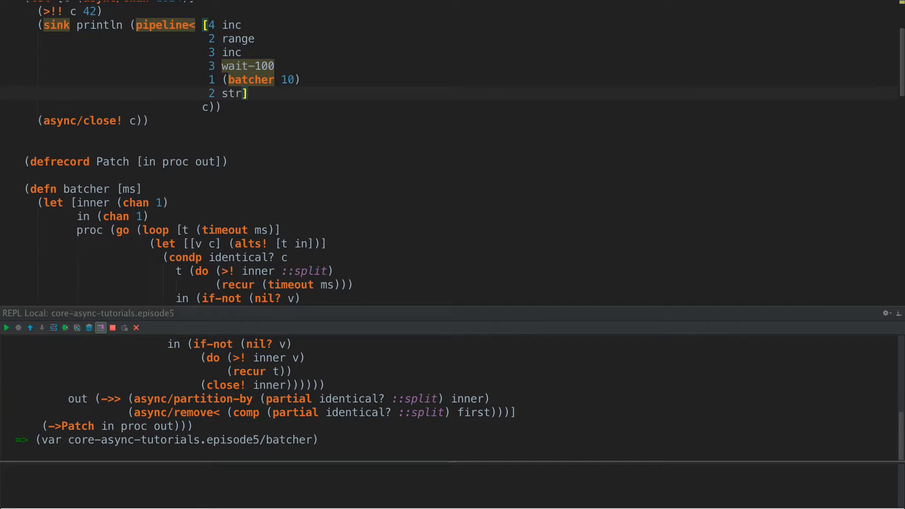
pyautogui.moveTo(164, 89)
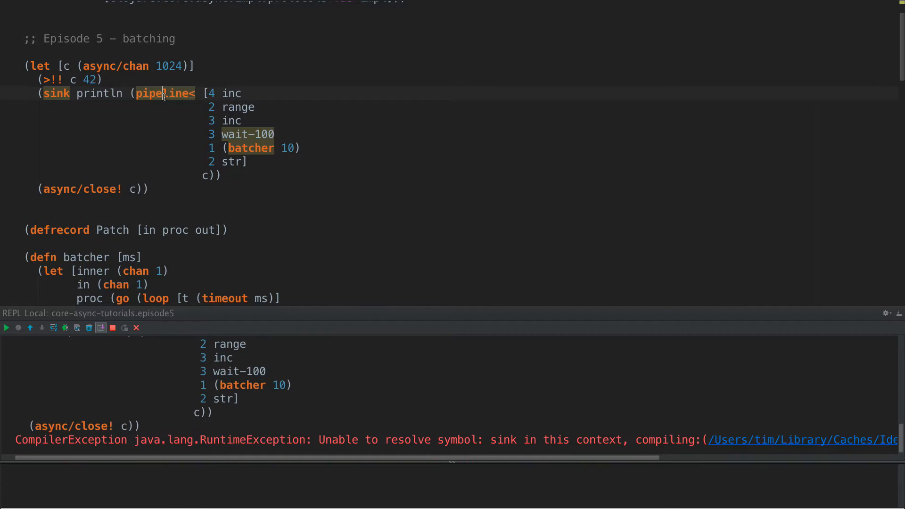
# - Load sink, wait-100 and log-c and rerun the example, which logs Patch ClassCastException failures
pyautogui.scroll(-3)
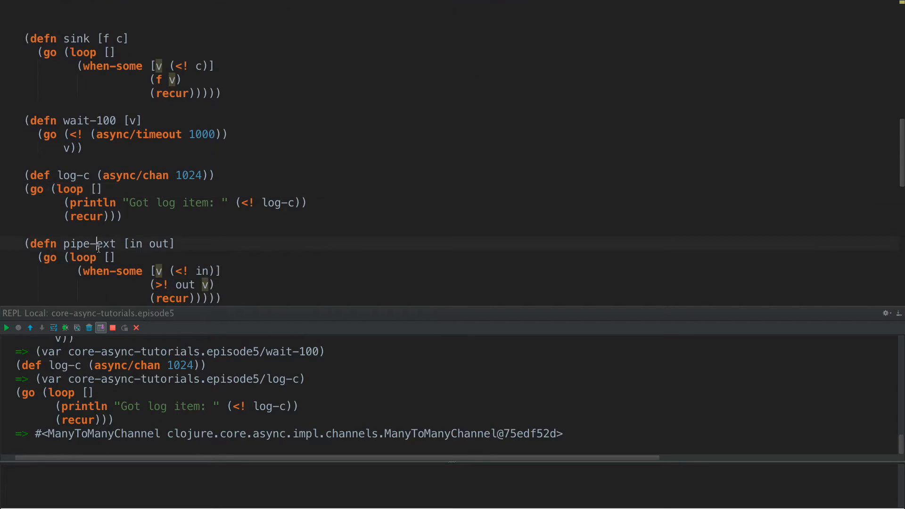
pyautogui.scroll(-3)
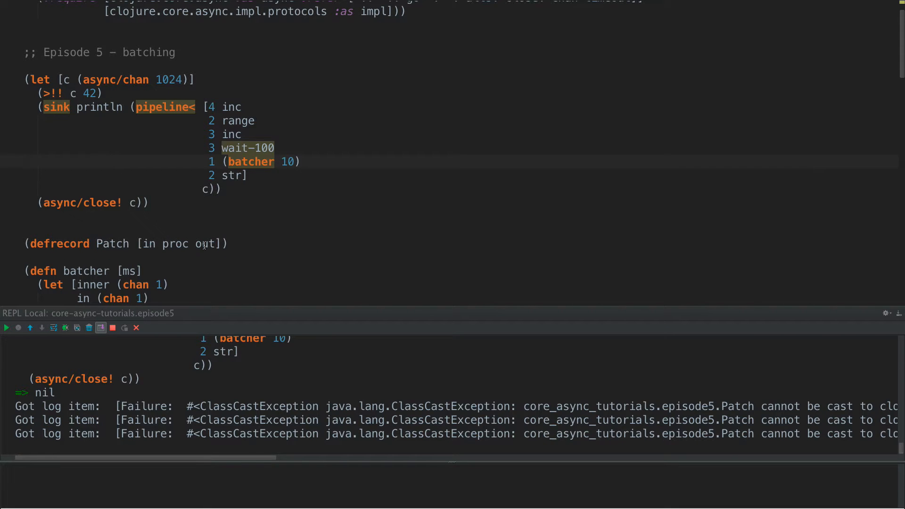
pyautogui.scroll(-3)
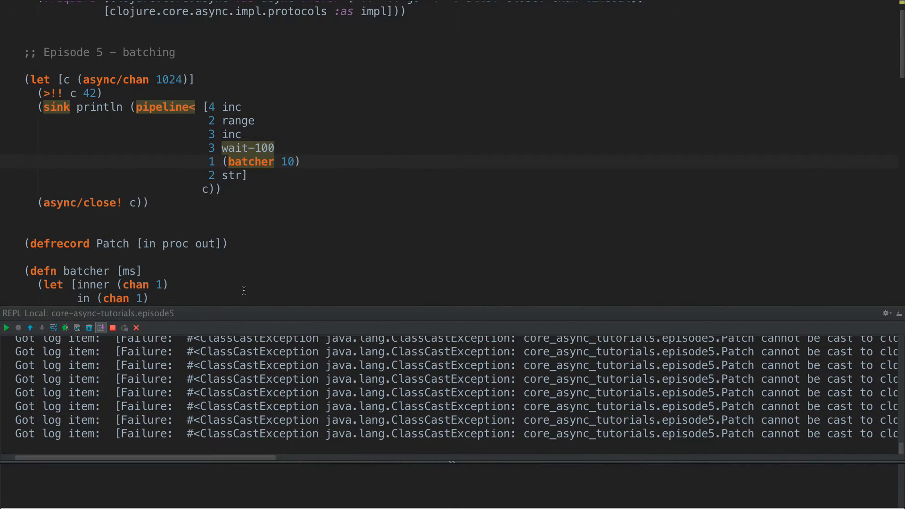
# - Scroll through map-ext and pipeline<, reload pipe-ext in the REPL and place the cursor in pipeline<'s reducer
pyautogui.scroll(-3)
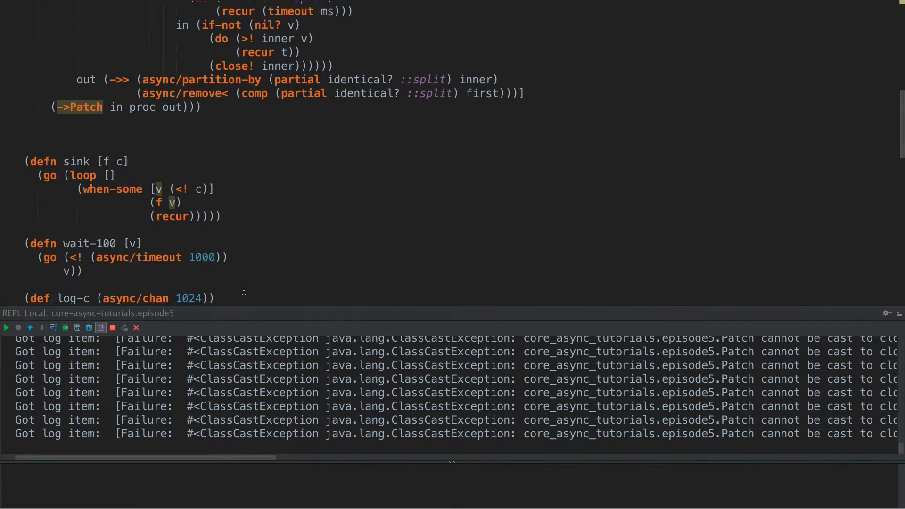
pyautogui.scroll(3)
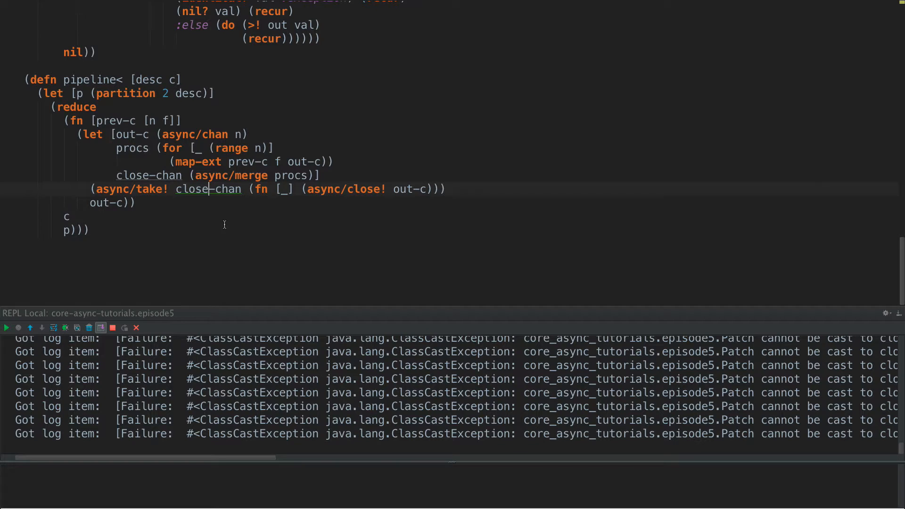
pyautogui.scroll(3)
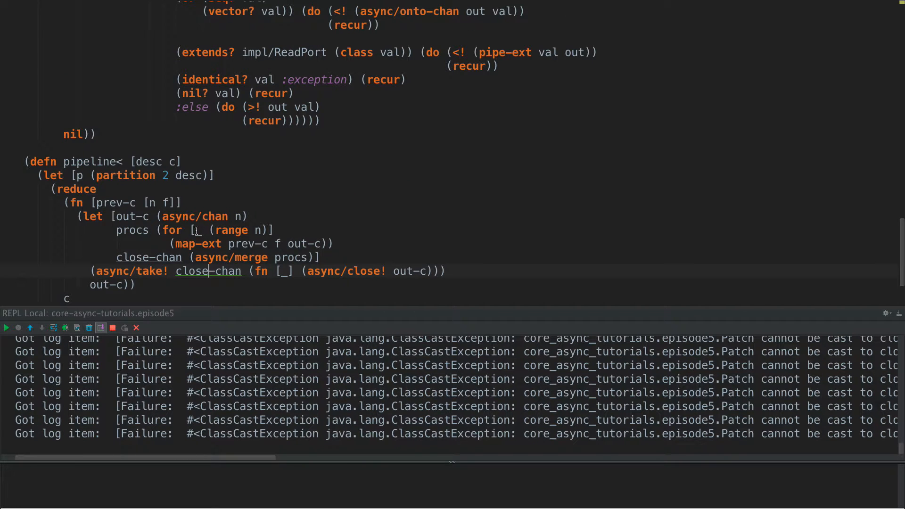
pyautogui.scroll(3)
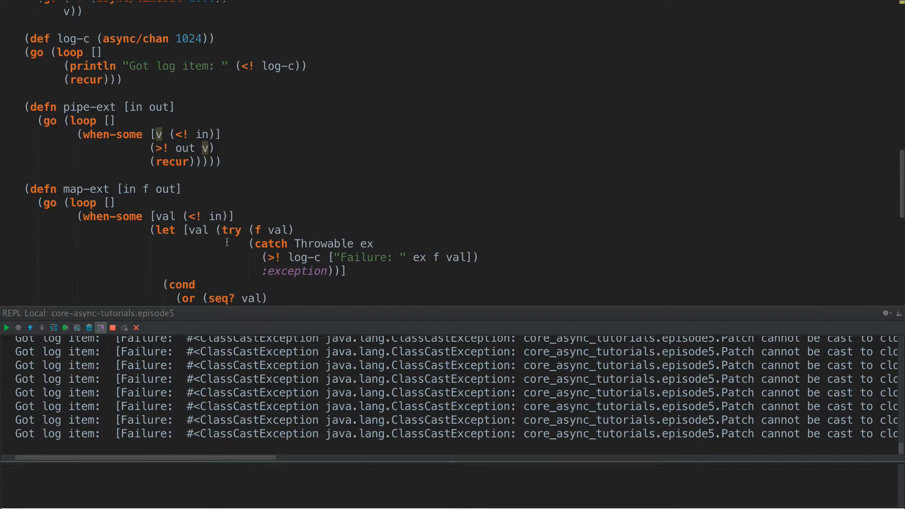
pyautogui.scroll(-3)
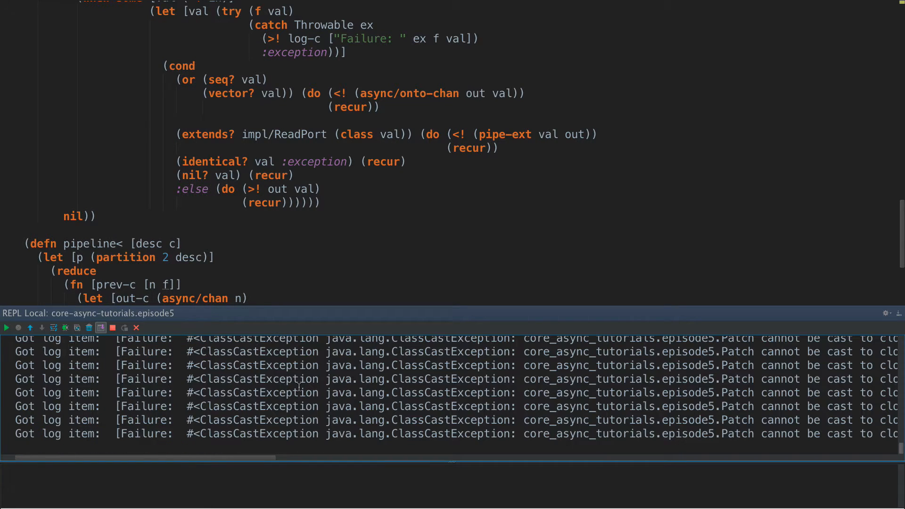
pyautogui.click(135, 328)
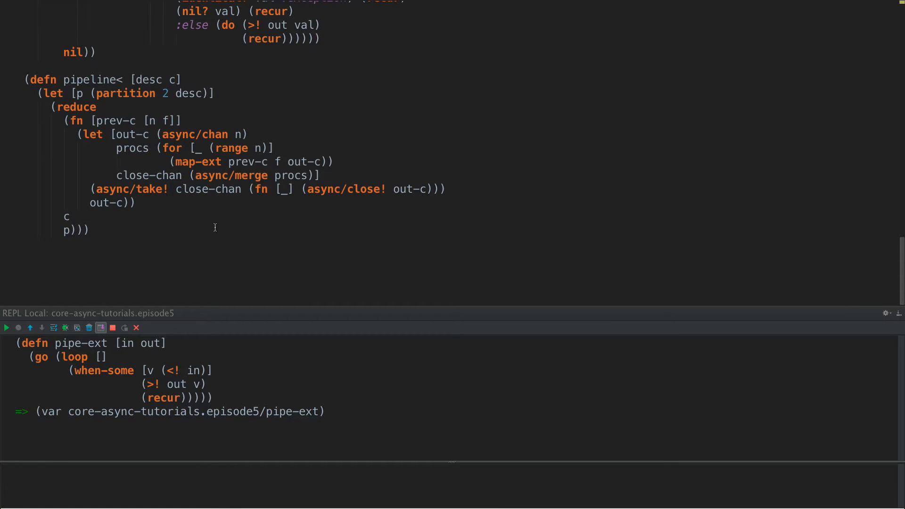
# - In pipeline<'s reducer add an instance? Patch branch destructuring {:keys [in out]}
pyautogui.click(86, 230)
pyautogui.write('(if ')
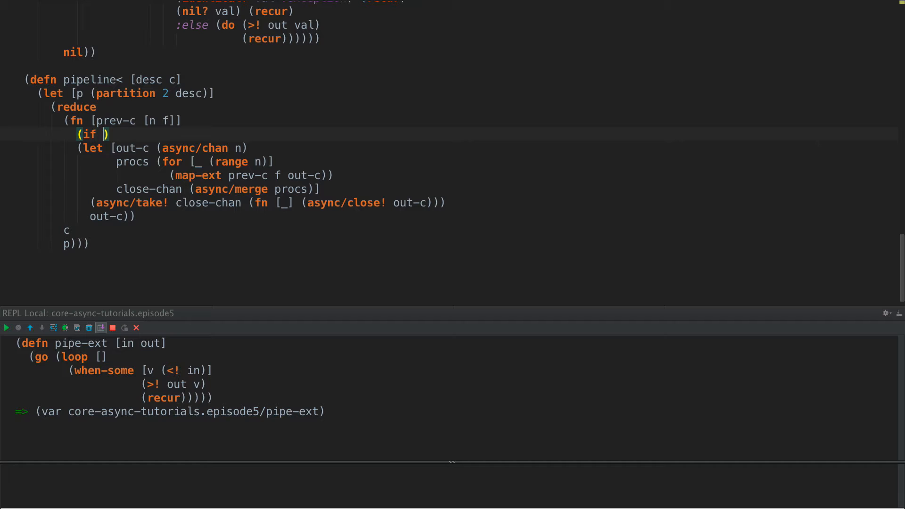
pyautogui.write('instance? Patch f')
pyautogui.write('(let [{:')
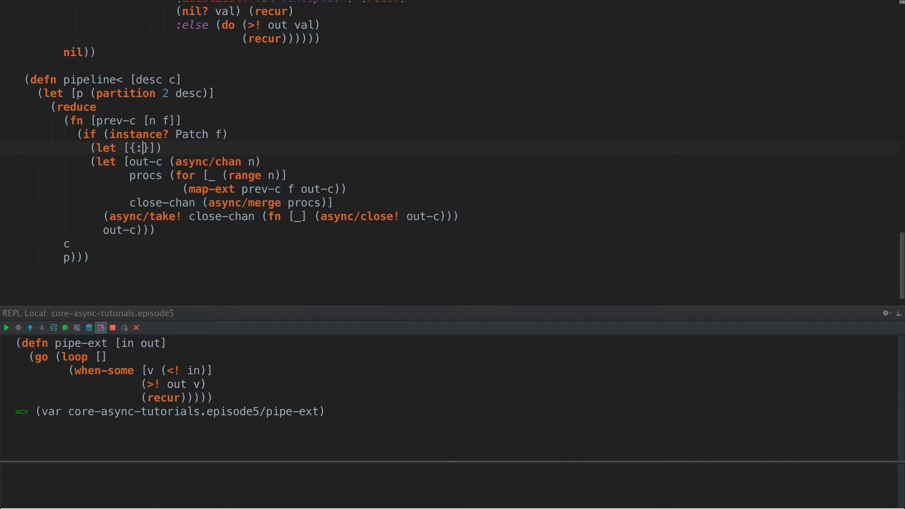
pyautogui.write('keys [in ou')
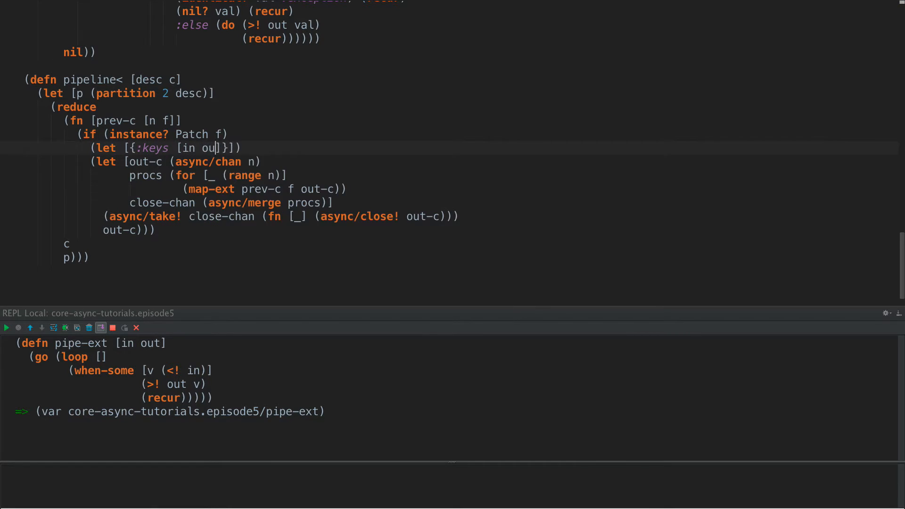
pyautogui.write('t]} f')
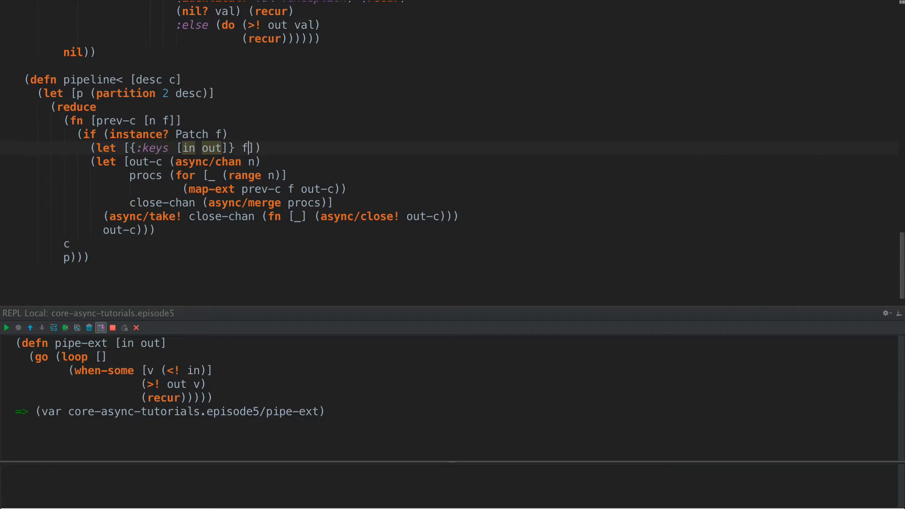
# - Pipe prev-c into the Patch's in with (async/pipe prev-c in) and return out
pyautogui.press('enter')
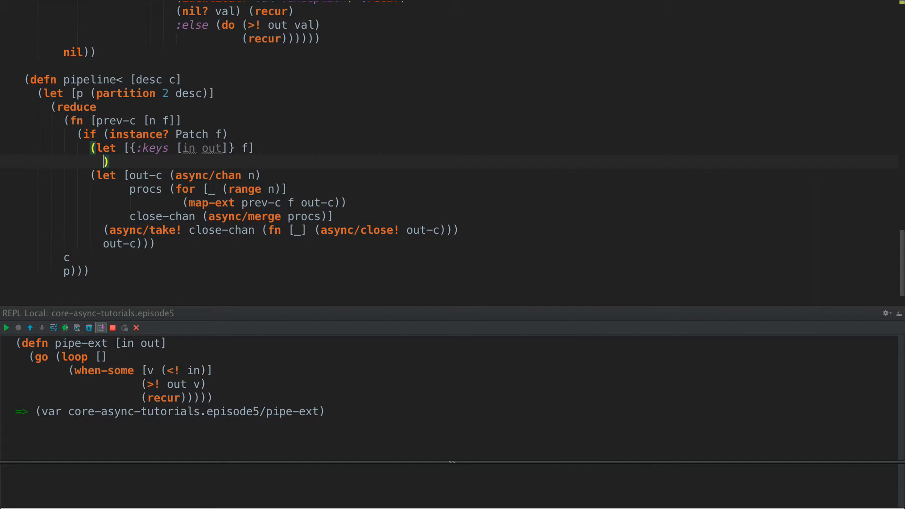
pyautogui.write('out')
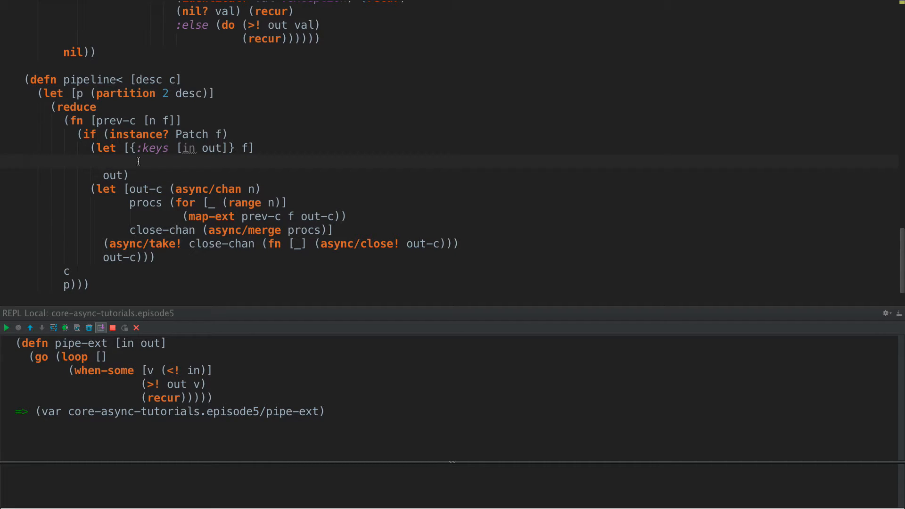
pyautogui.moveTo(114, 155)
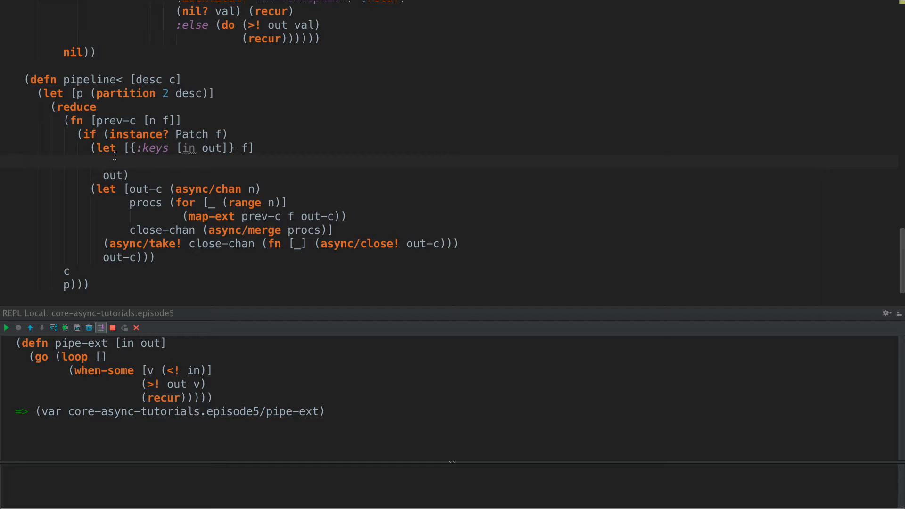
pyautogui.write('(async/pi')
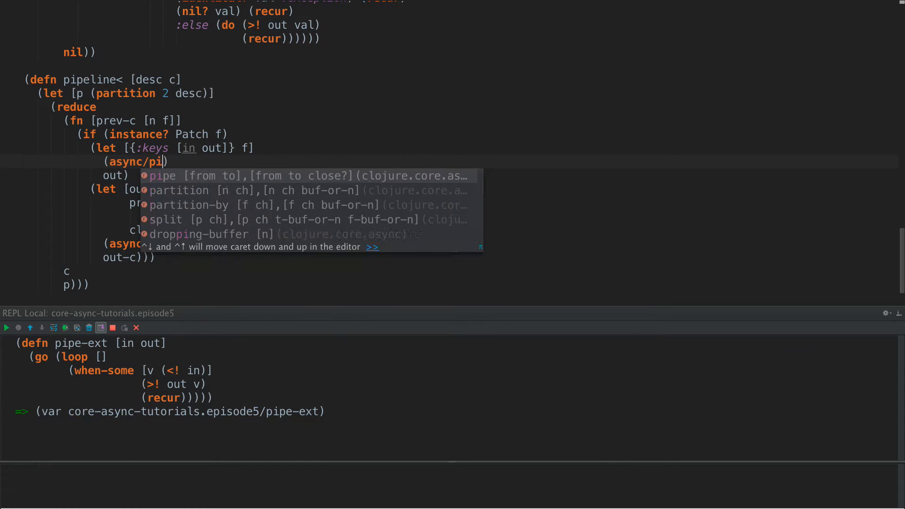
pyautogui.write('pe prev')
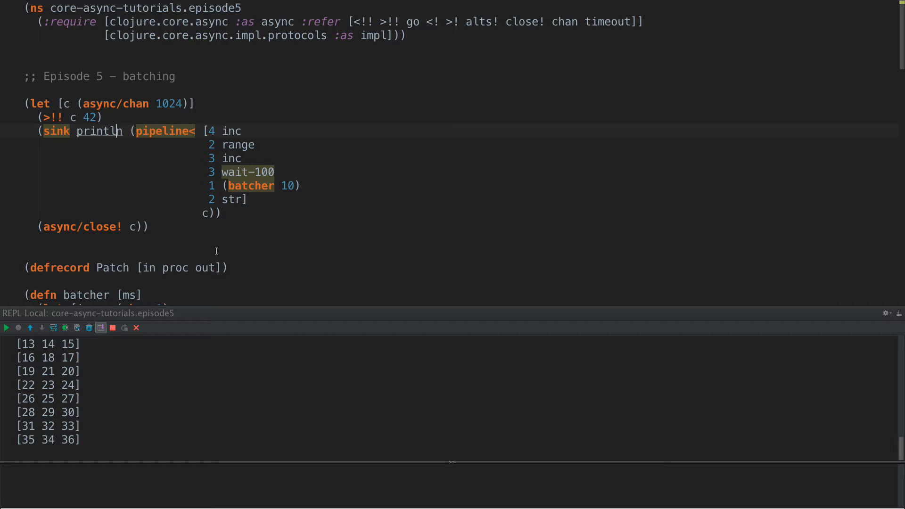
pyautogui.moveTo(247, 172)
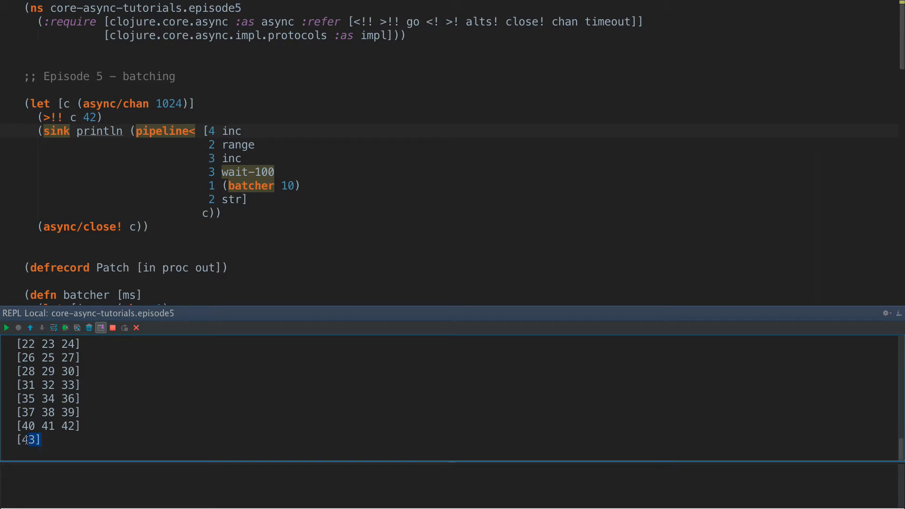
# - Run the let form with (batcher 10); the REPL prints small vectors ending with [43]
pyautogui.click(29, 440)
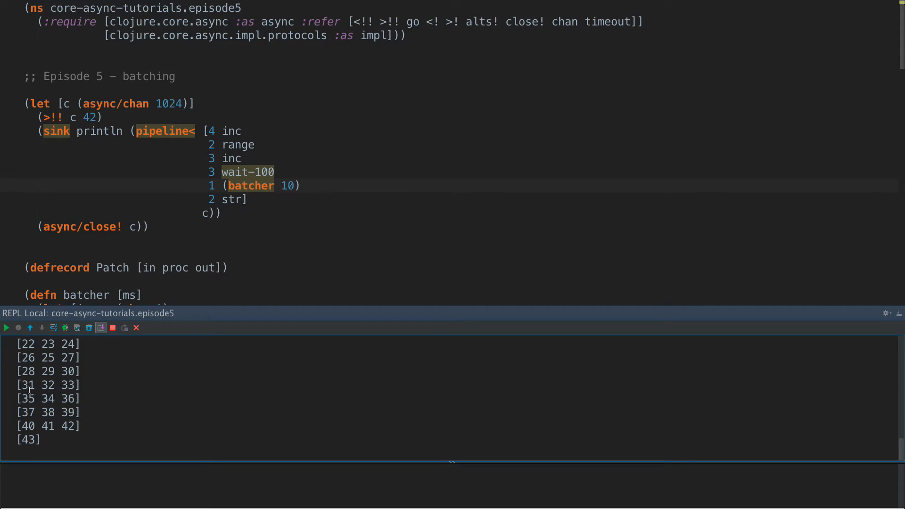
pyautogui.scroll(-3)
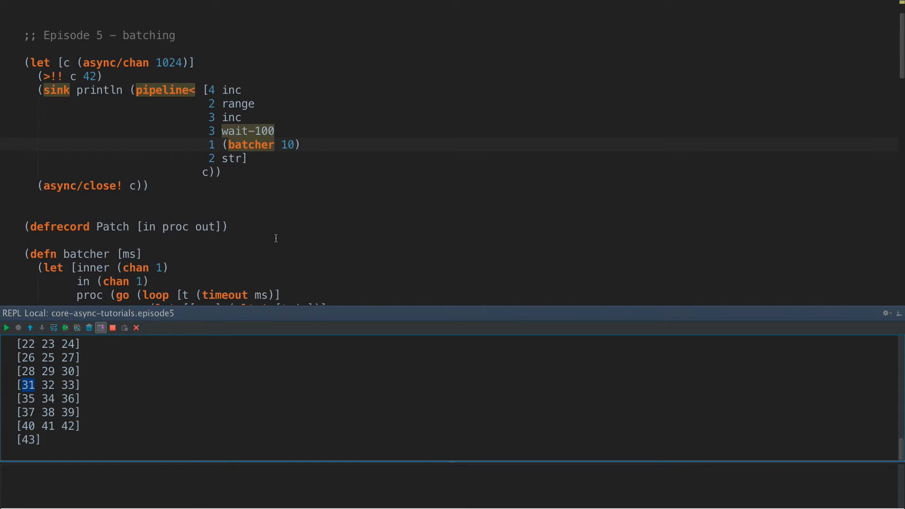
# - Lengthen the batcher interval (1000, then 100) and rerun; groups of three still print up to [43]
pyautogui.scroll(3)
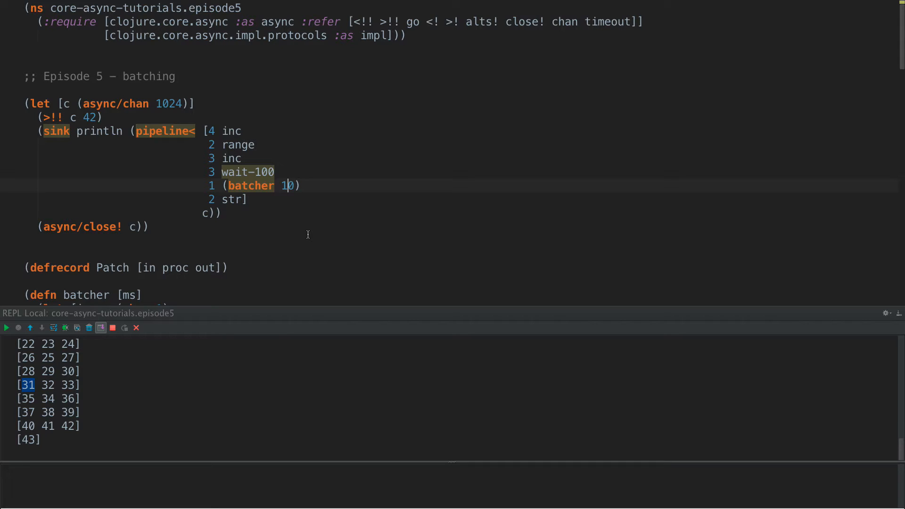
pyautogui.write('00')
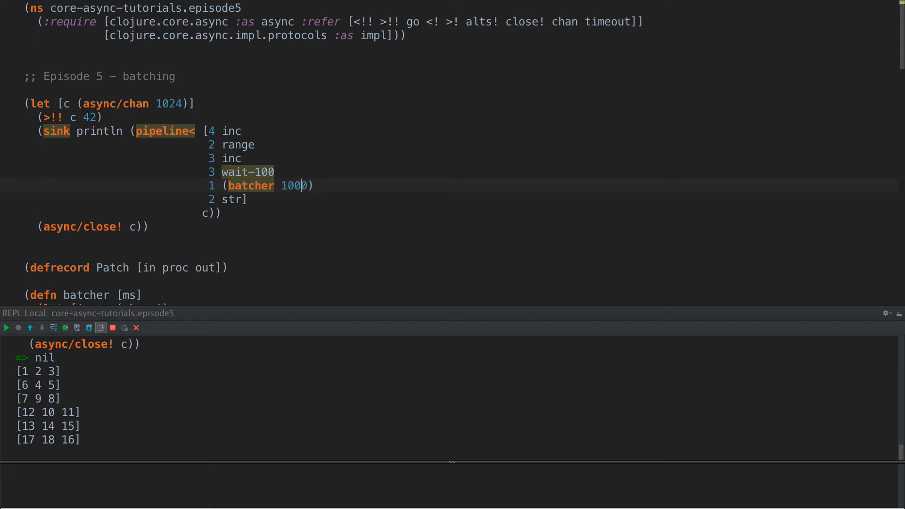
pyautogui.scroll(-3)
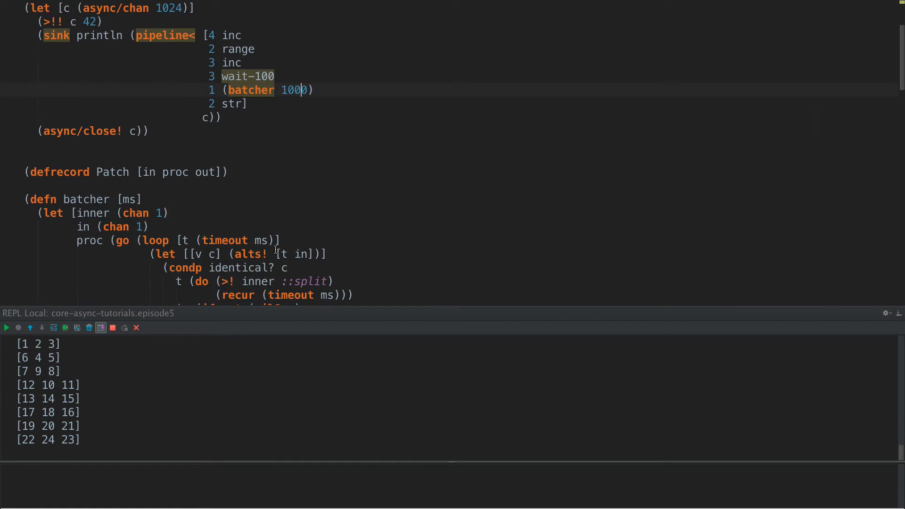
pyautogui.scroll(-3)
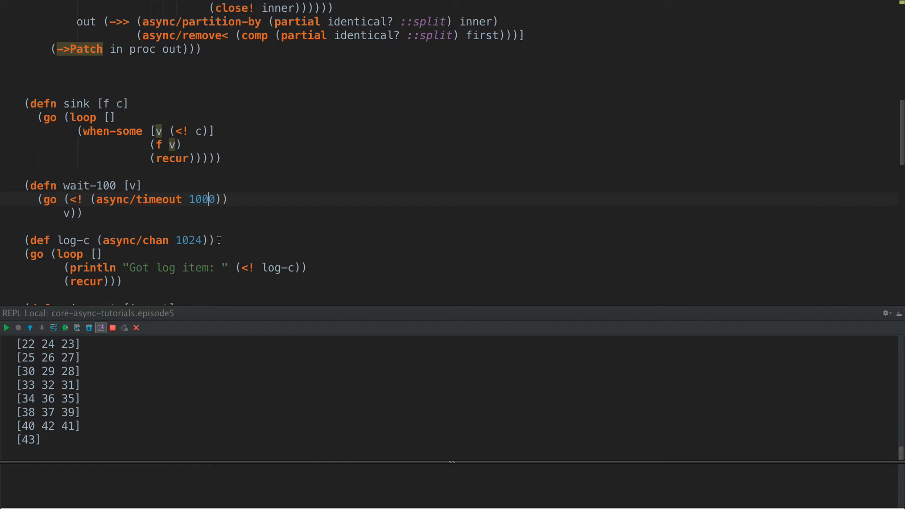
pyautogui.scroll(3)
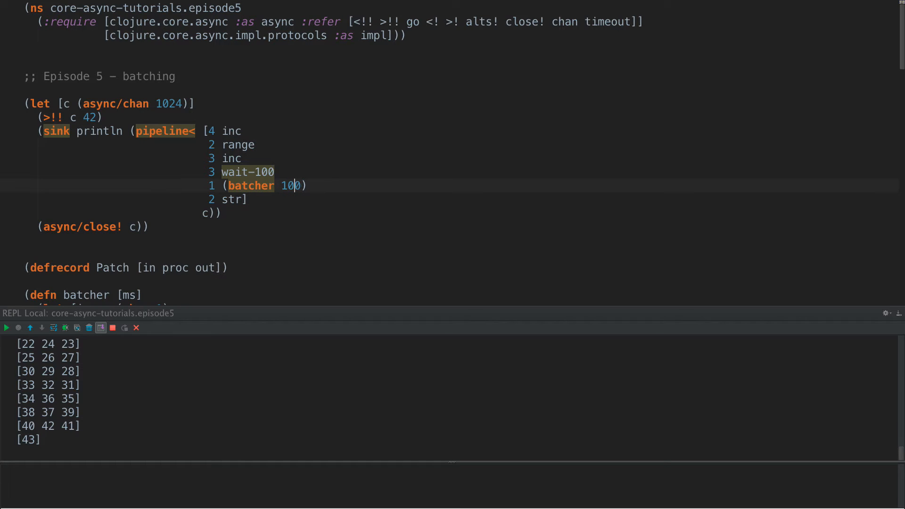
pyautogui.scroll(-3)
pyautogui.write('5')
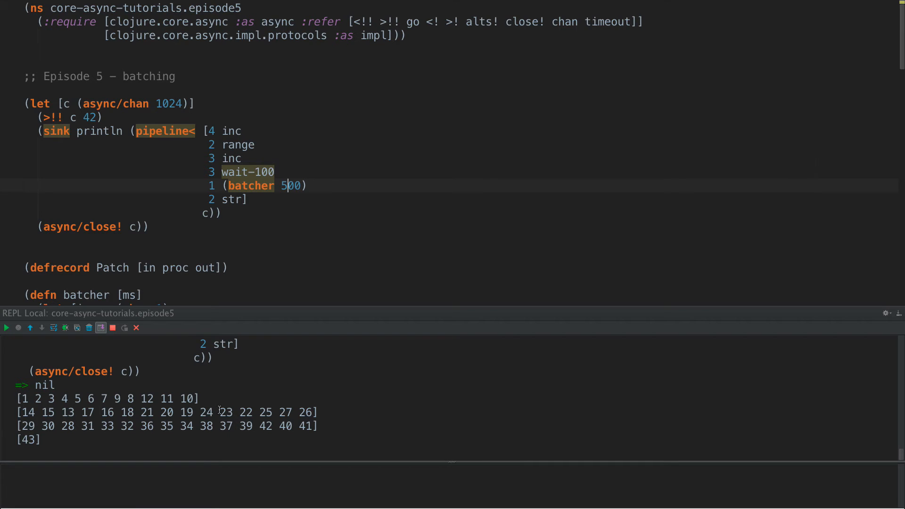
# - Rerun with (batcher 500), inspect the dozen-sized batches, and leave the value 500 selected
pyautogui.click(248, 199)
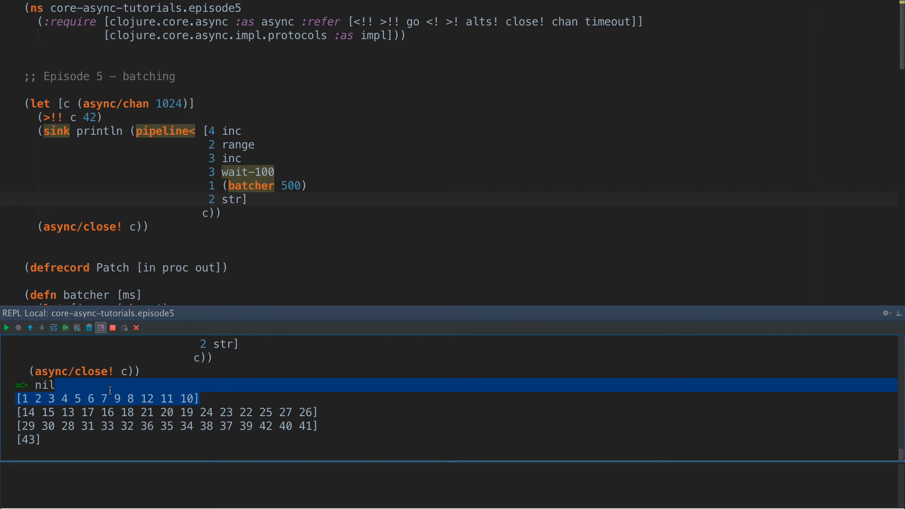
pyautogui.click(188, 398)
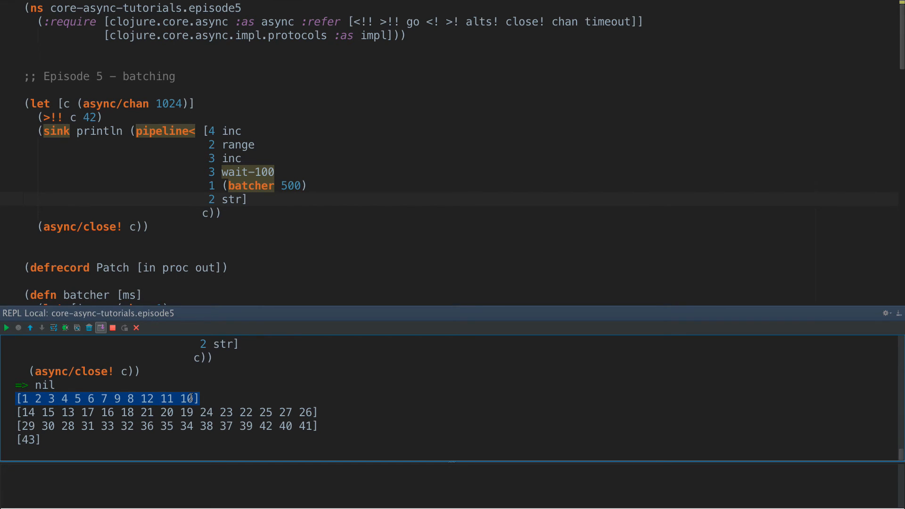
pyautogui.click(181, 398)
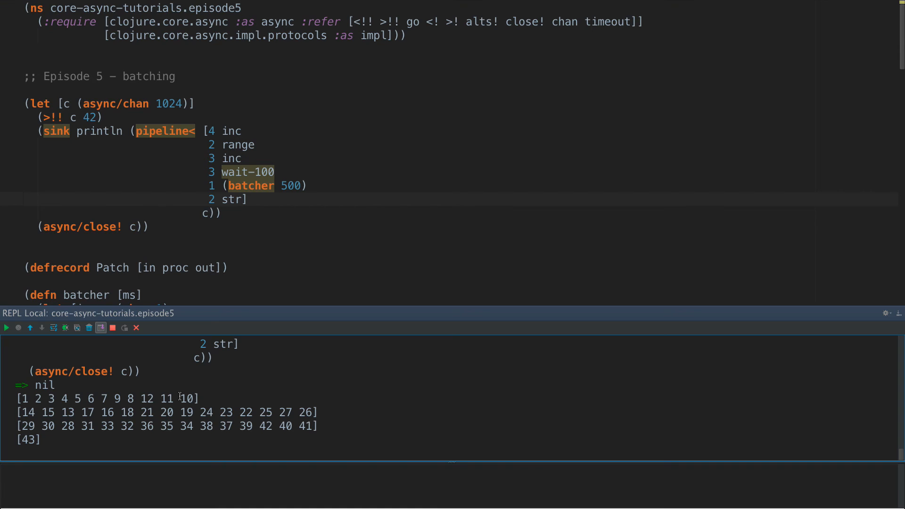
pyautogui.moveTo(283, 180)
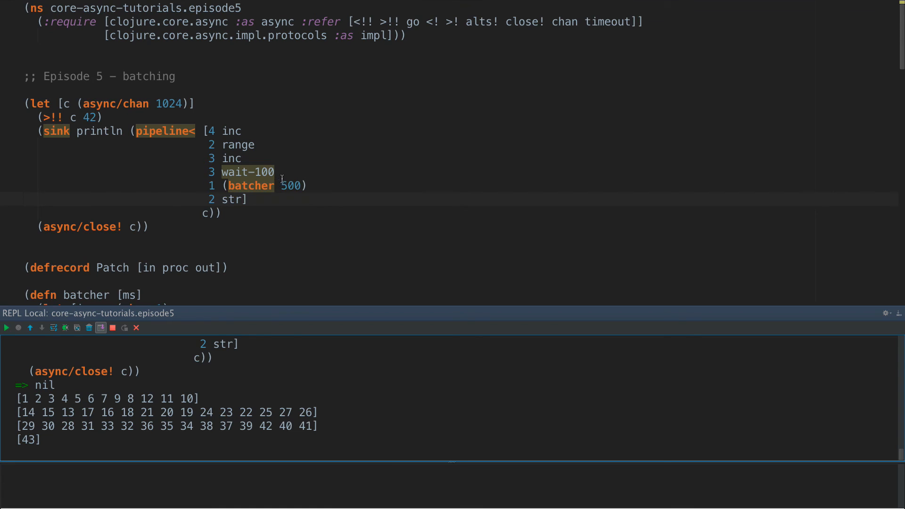
pyautogui.doubleClick(291, 186)
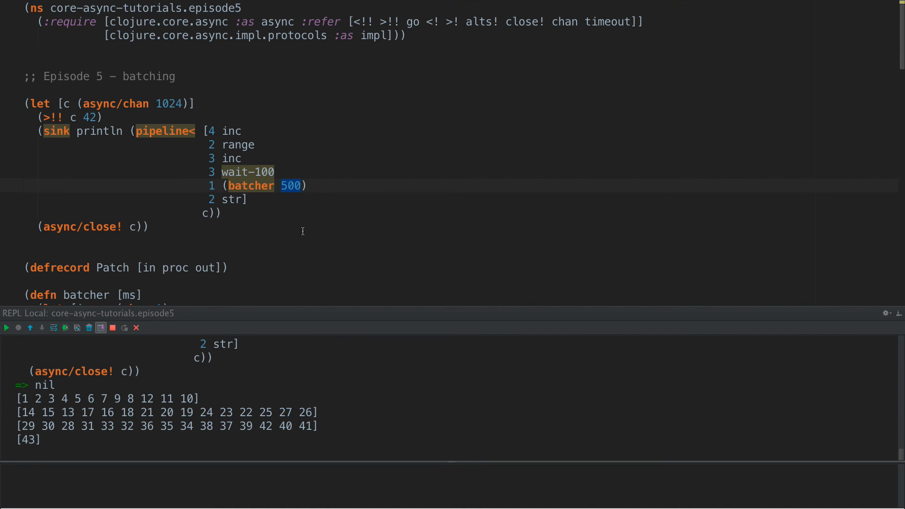
pyautogui.moveTo(315, 239)
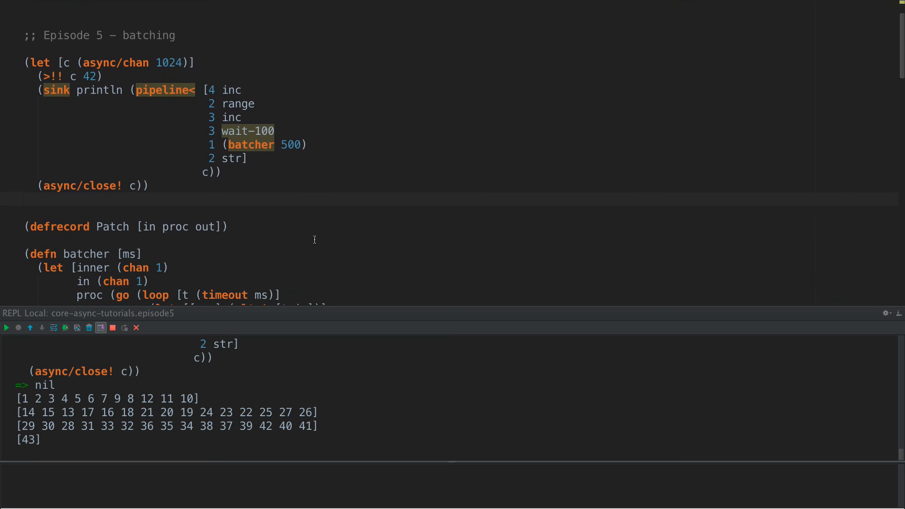
pyautogui.scroll(3)
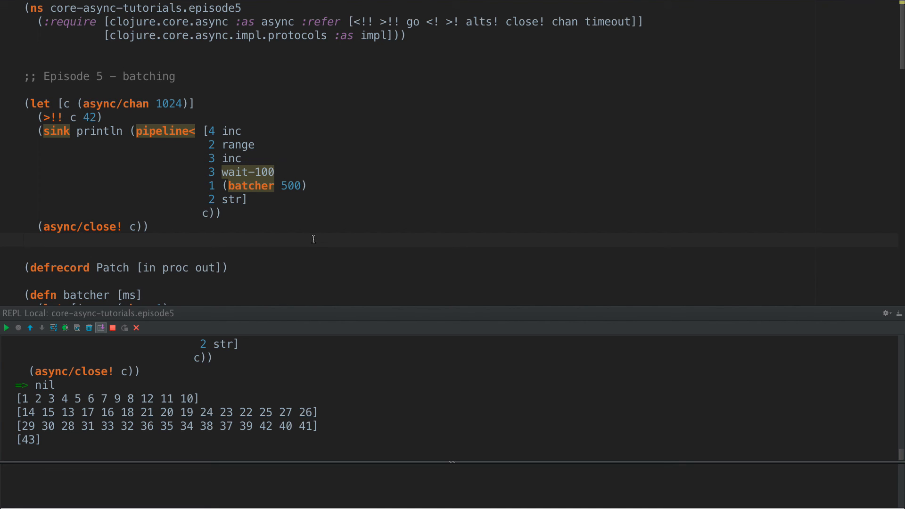
pyautogui.scroll(-3)
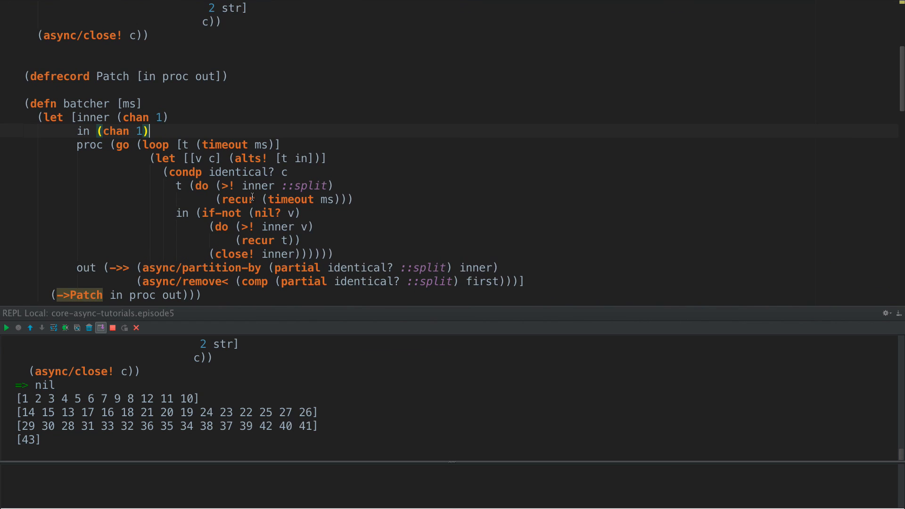
pyautogui.scroll(3)
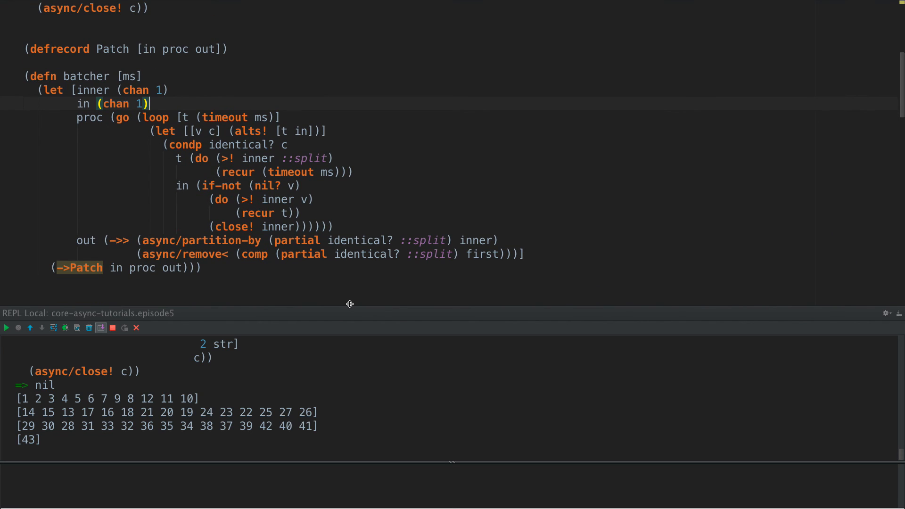
pyautogui.moveTo(264, 263)
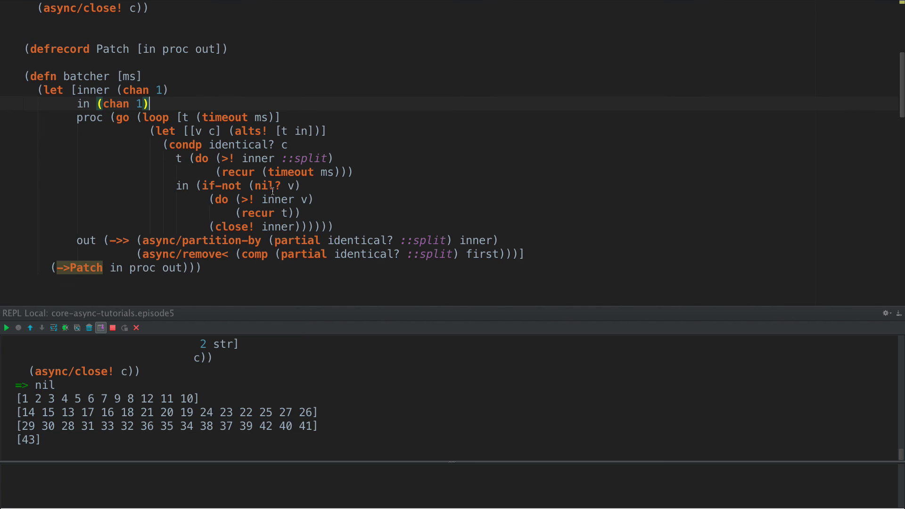
pyautogui.moveTo(291, 253)
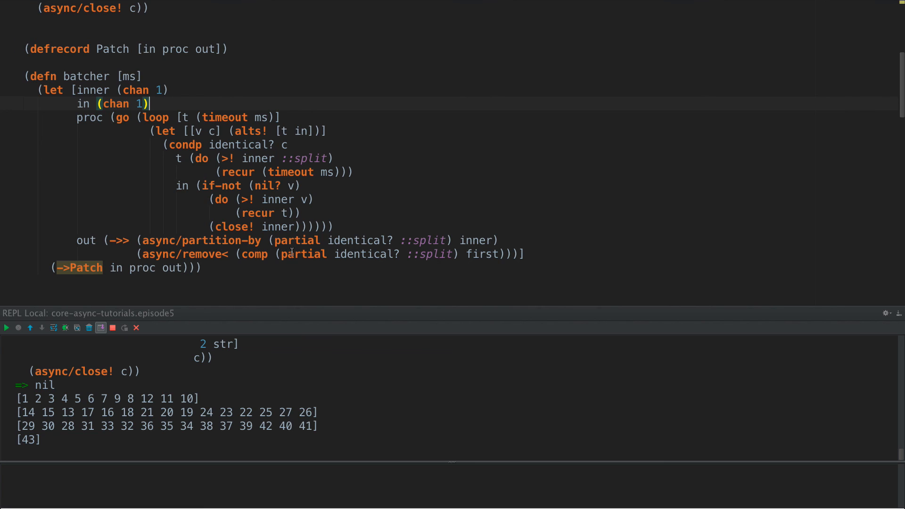
pyautogui.moveTo(236, 390)
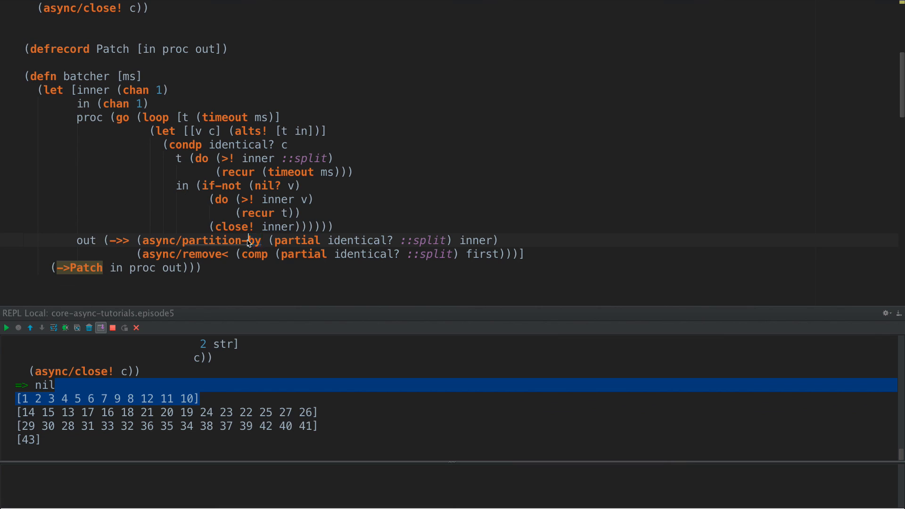
pyautogui.moveTo(234, 249)
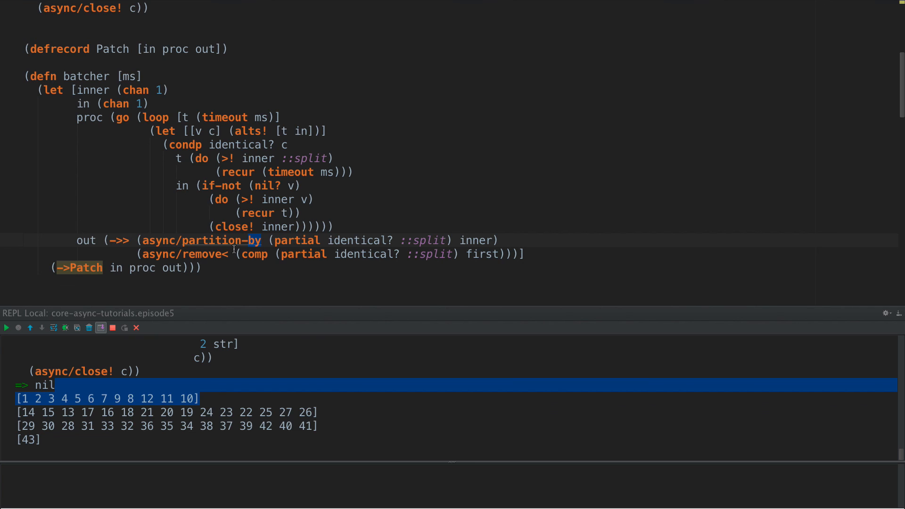
pyautogui.moveTo(291, 188)
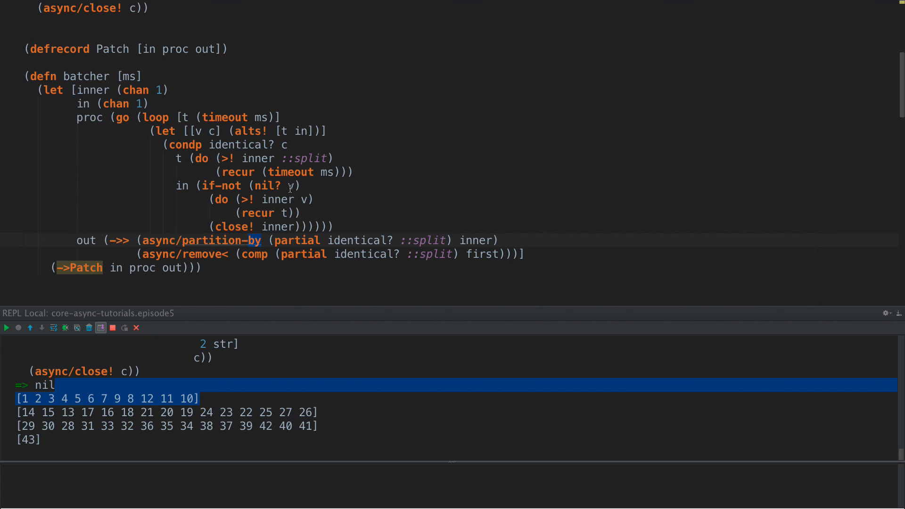
pyautogui.moveTo(209, 168)
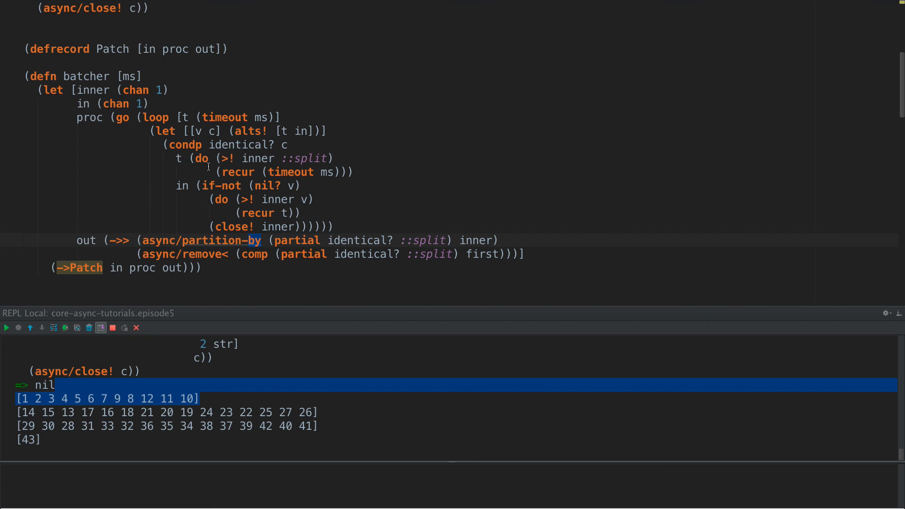
pyautogui.moveTo(232, 238)
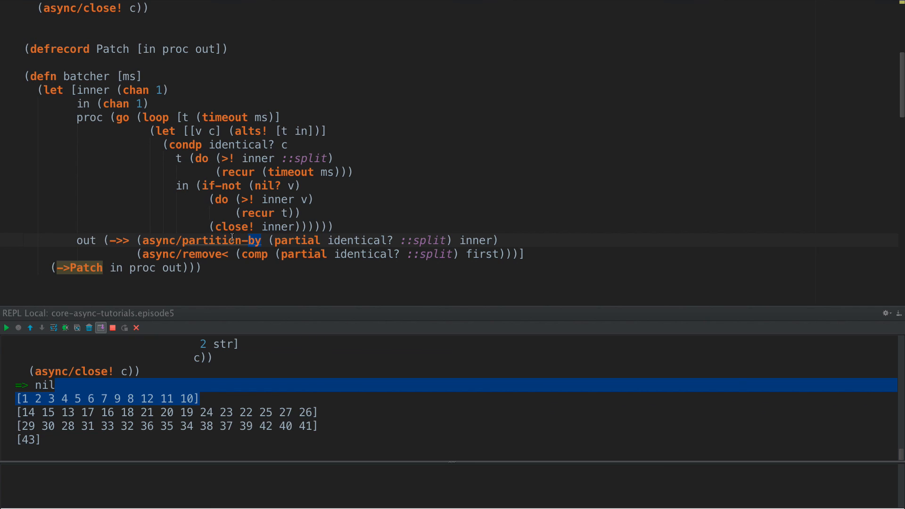